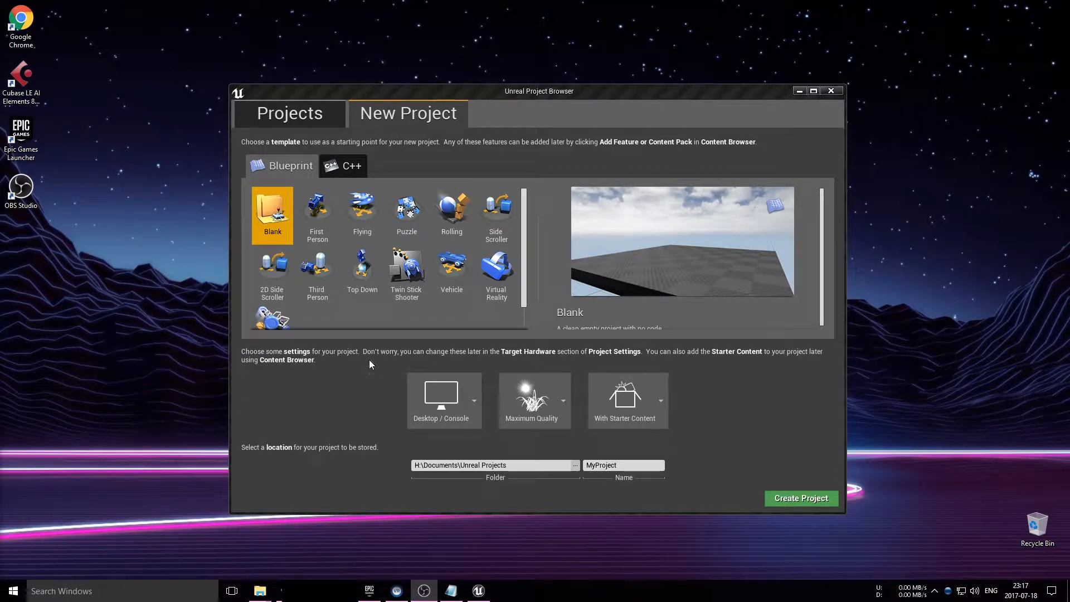
- Pick the Virtual Reality Blueprint template and name the new project VRFlashlightExample
{"action": "left_click", "coordinate": [496, 252]}
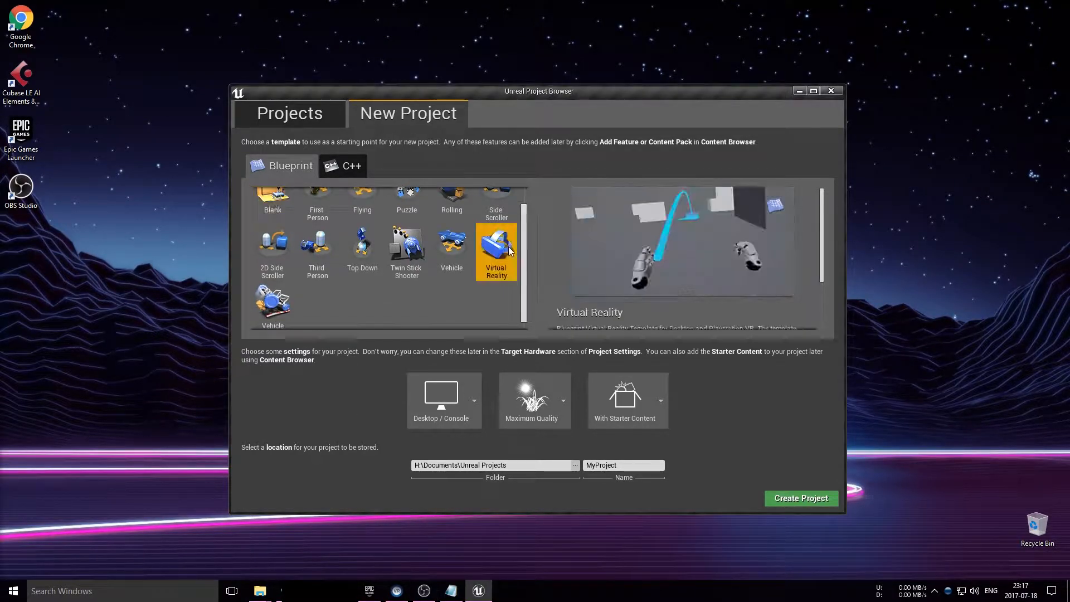
{"action": "mouse_move", "coordinate": [275, 169]}
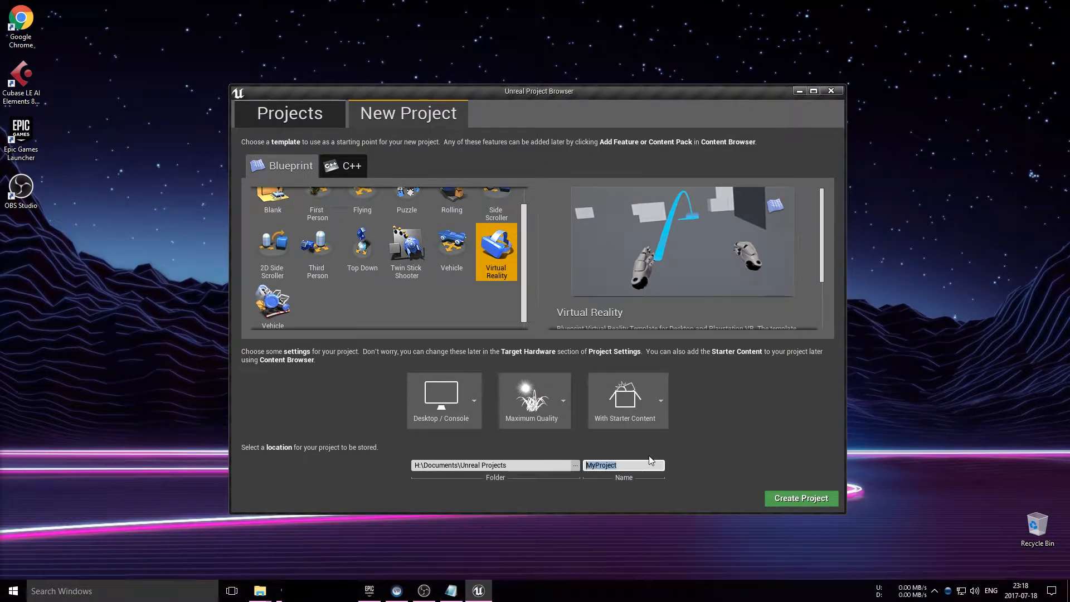
{"action": "type", "text": "VRFlashlight"}
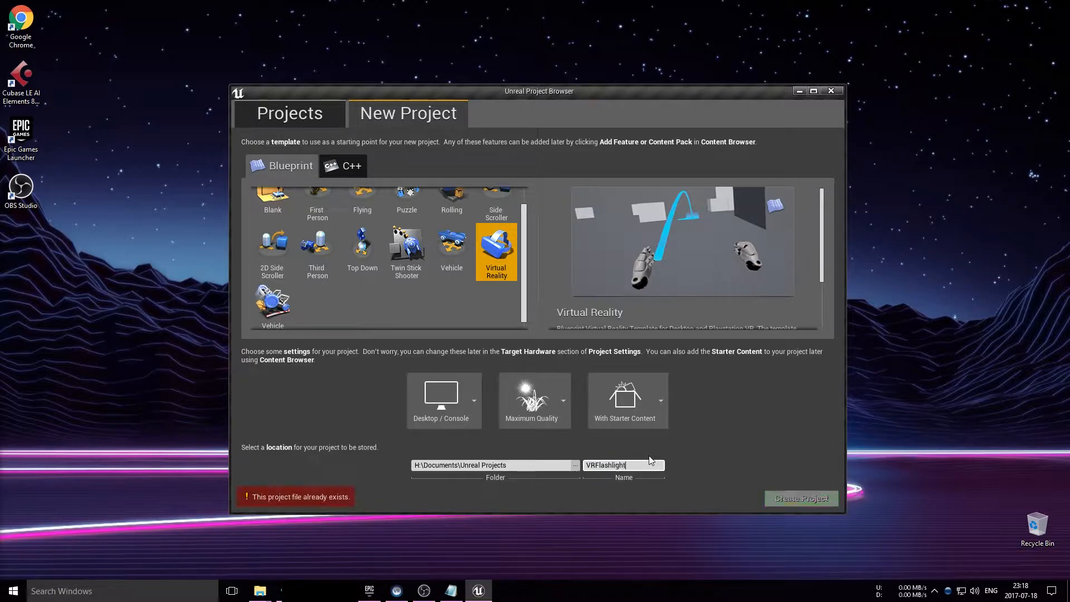
{"action": "type", "text": "Example"}
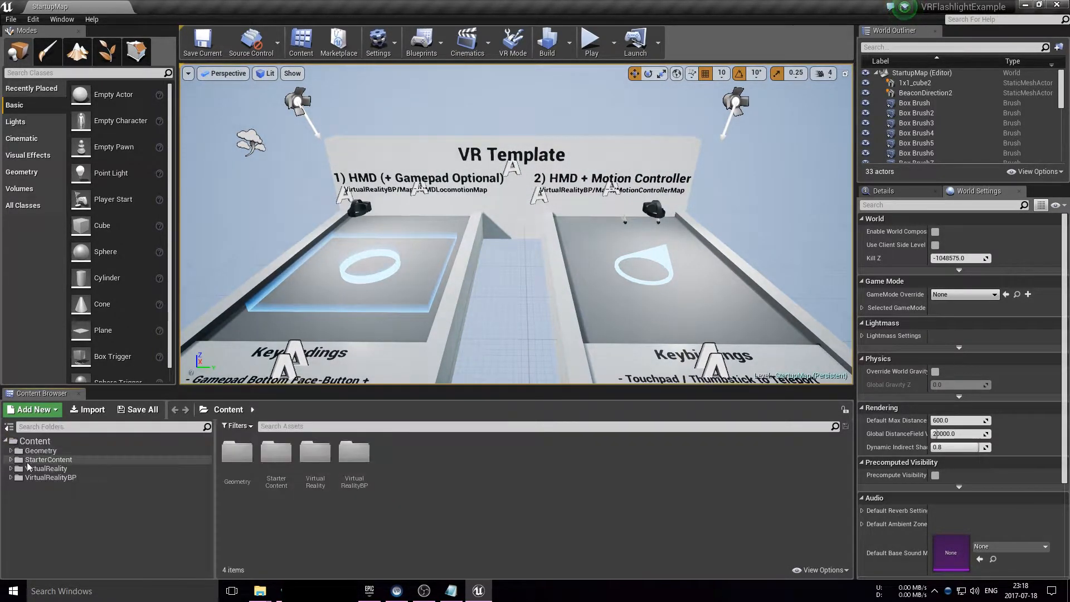
- Delete the StarterContent folder and all its assets from the Content Browser
{"action": "left_click", "coordinate": [18, 468]}
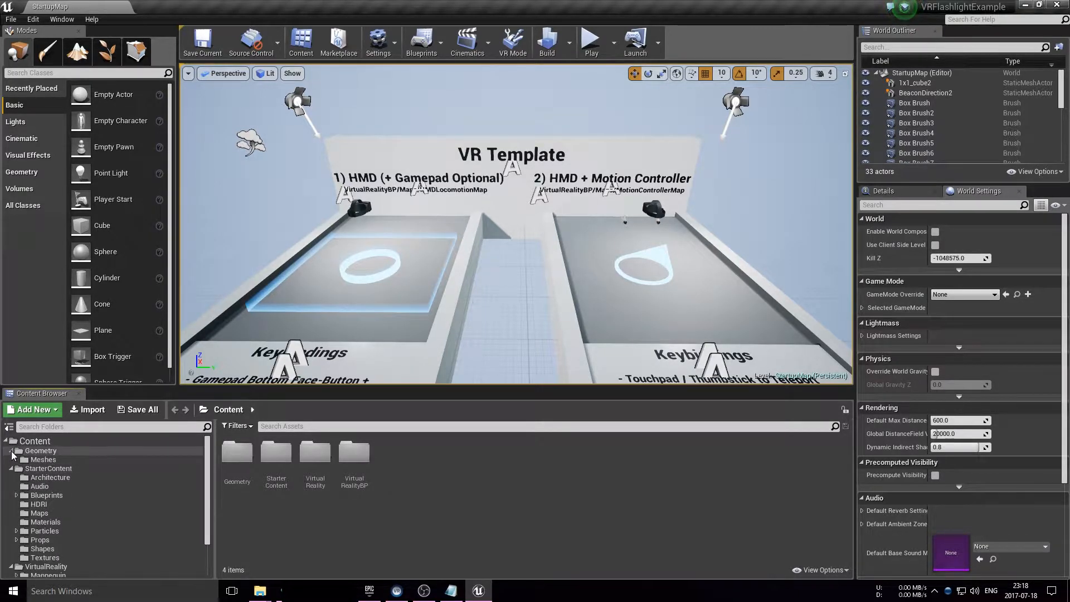
{"action": "right_click", "coordinate": [49, 468]}
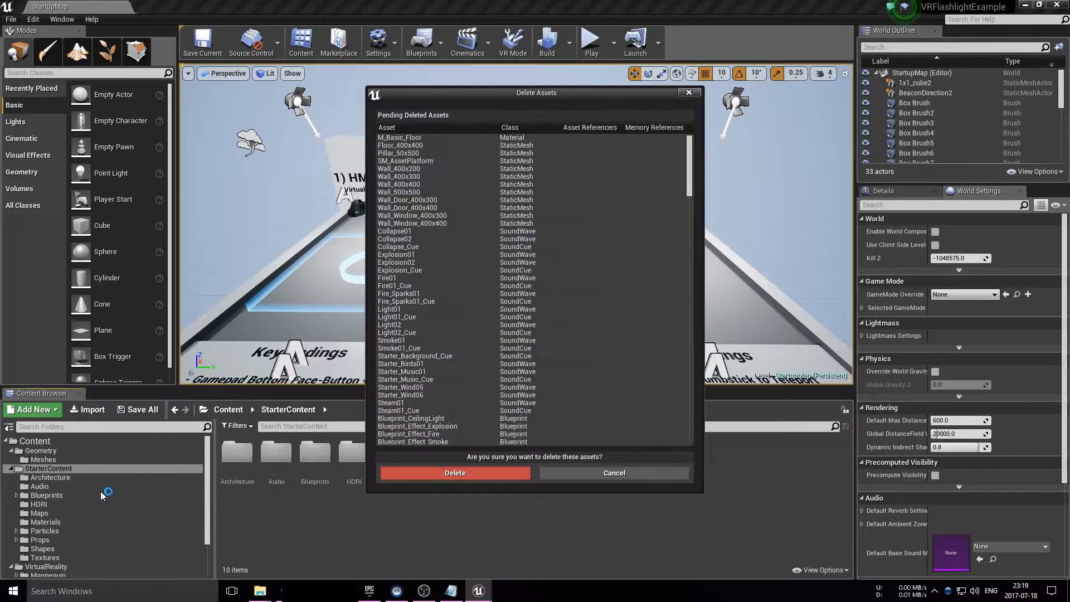
{"action": "left_click", "coordinate": [455, 472]}
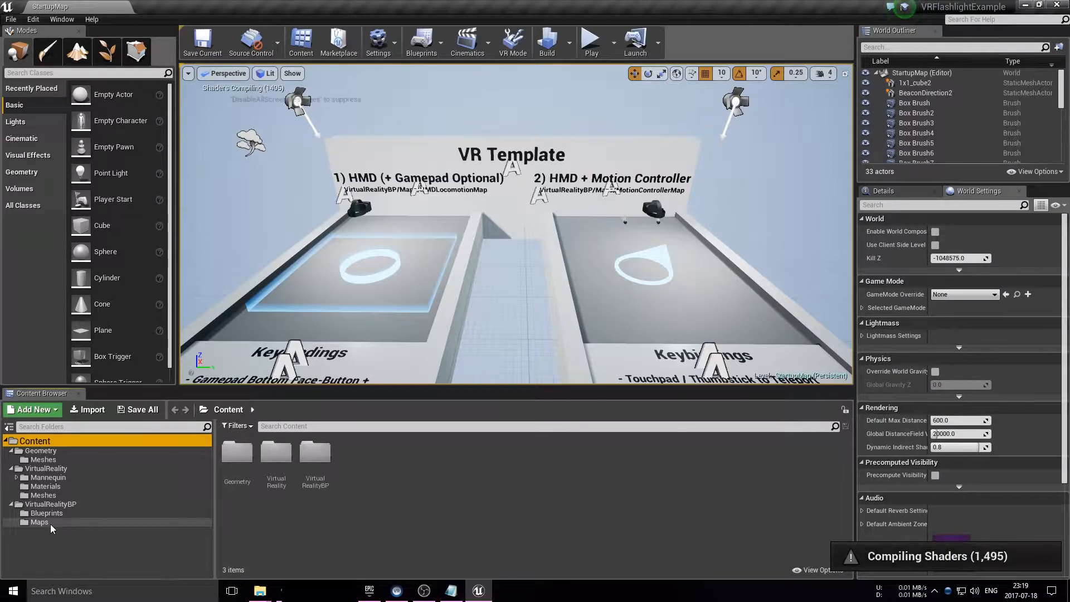
- Force delete HMDLocomotionMap and StartupMap from VirtualRealityBP/Maps
{"action": "left_click", "coordinate": [40, 522]}
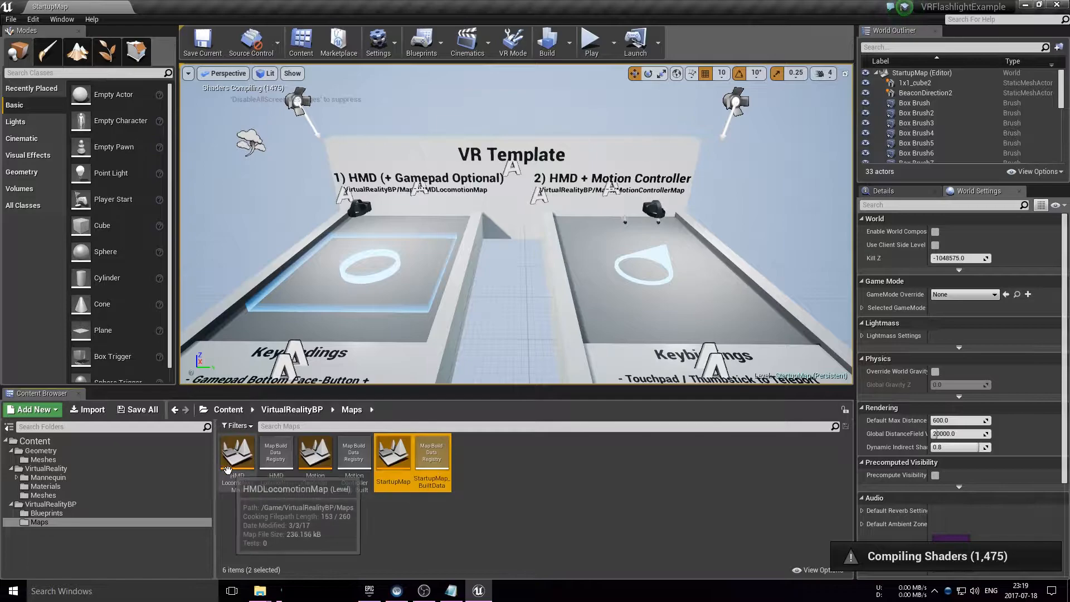
{"action": "double_click", "coordinate": [237, 452]}
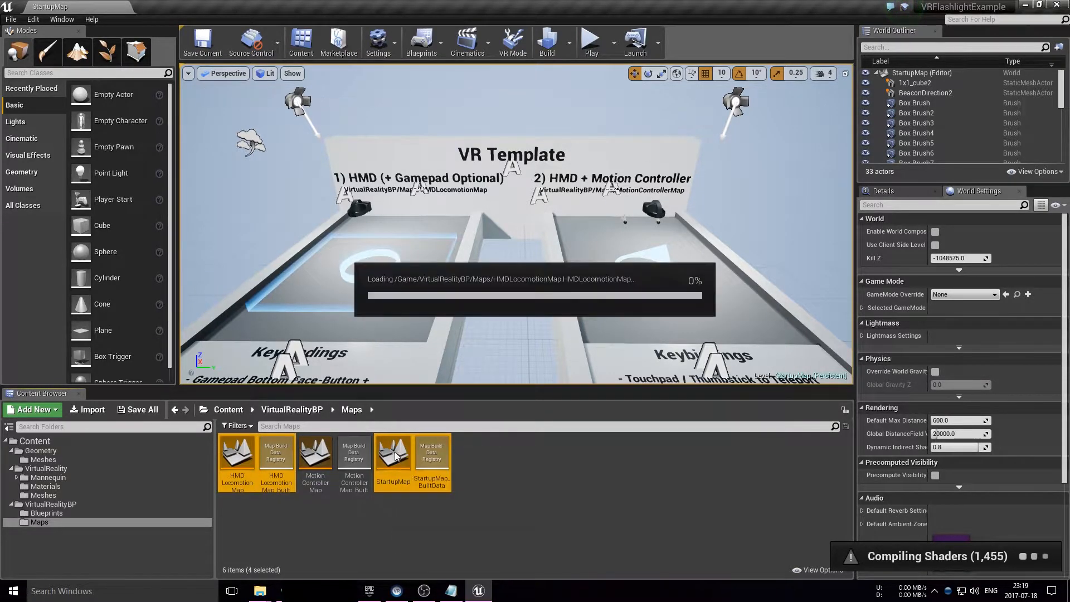
{"action": "right_click", "coordinate": [393, 453]}
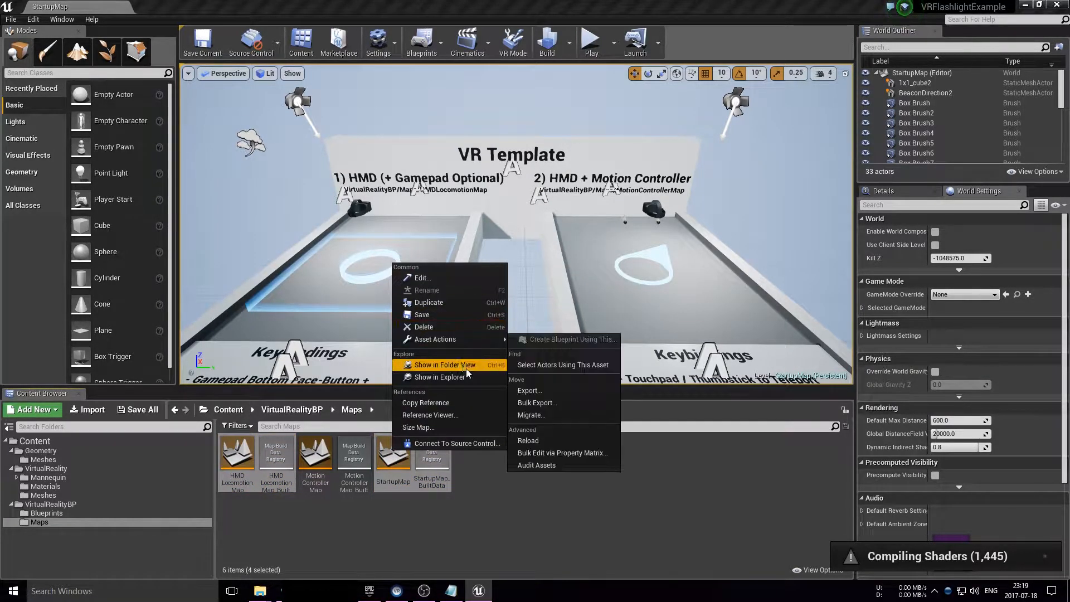
{"action": "left_click", "coordinate": [423, 326]}
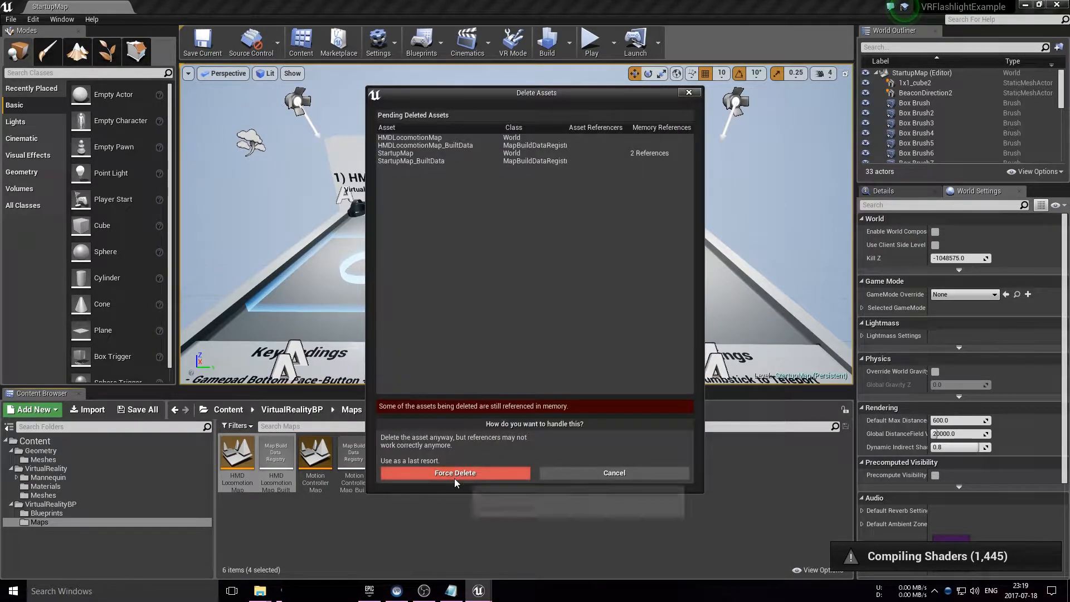
{"action": "left_click", "coordinate": [455, 472]}
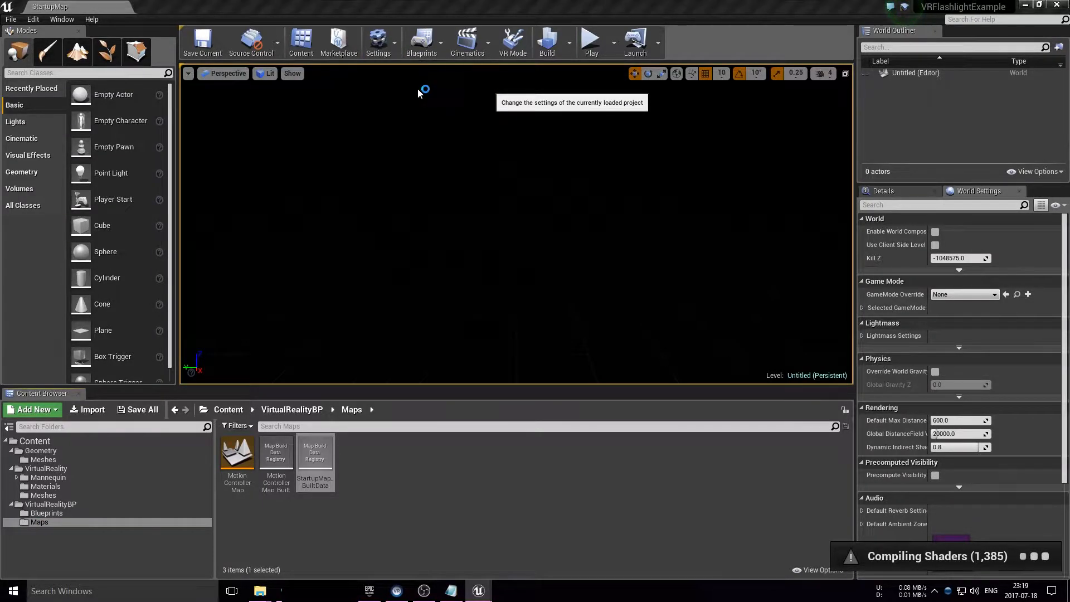
- Set Editor Startup Map to MotionControllerMap under Project Settings > Maps & Modes
{"action": "left_click", "coordinate": [378, 41]}
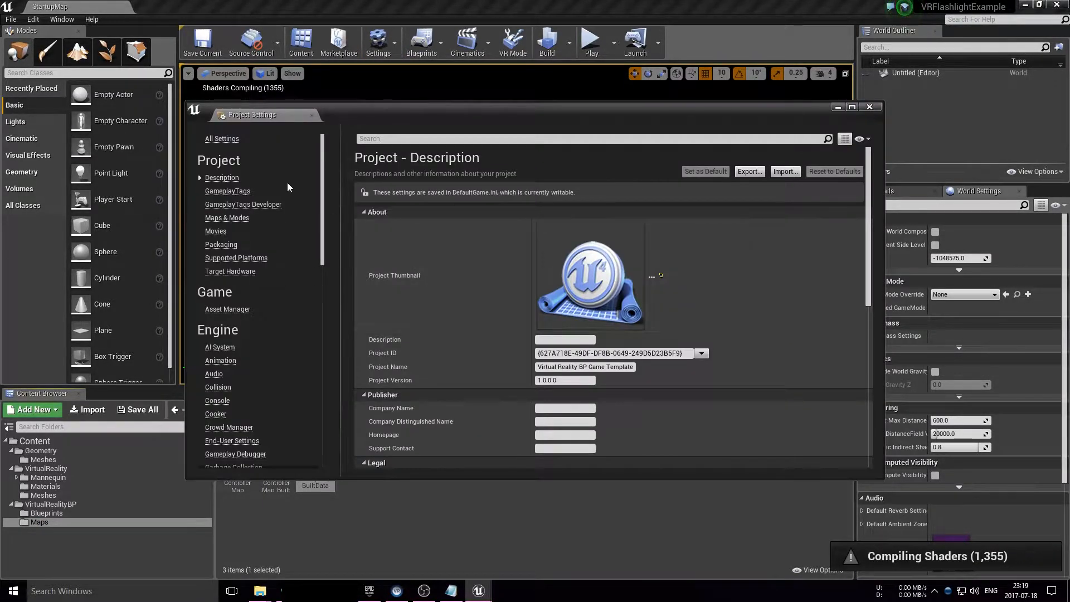
{"action": "mouse_move", "coordinate": [341, 168]}
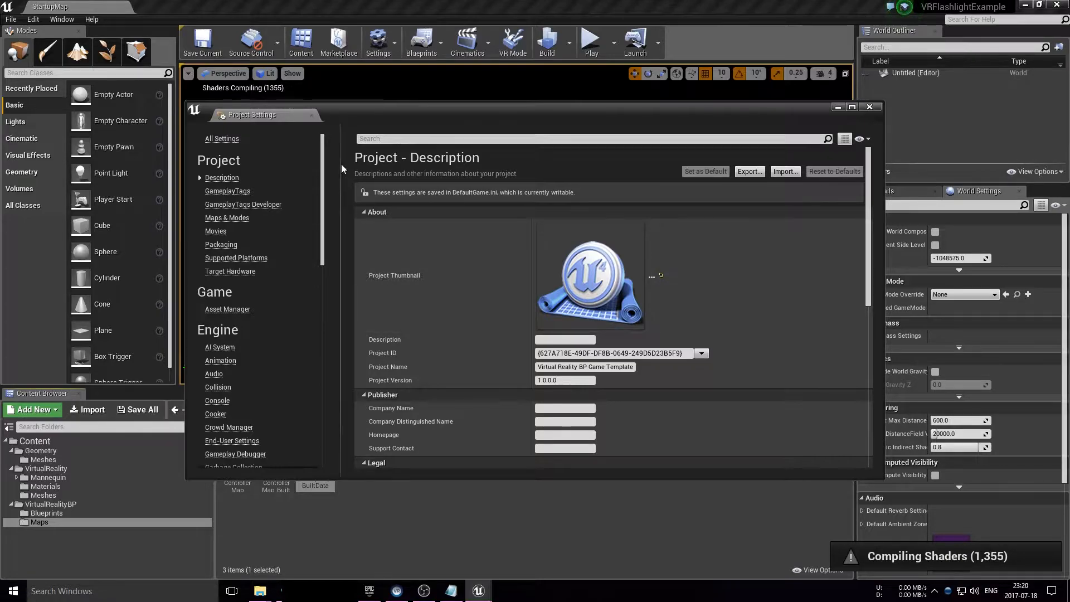
{"action": "left_click", "coordinate": [227, 217]}
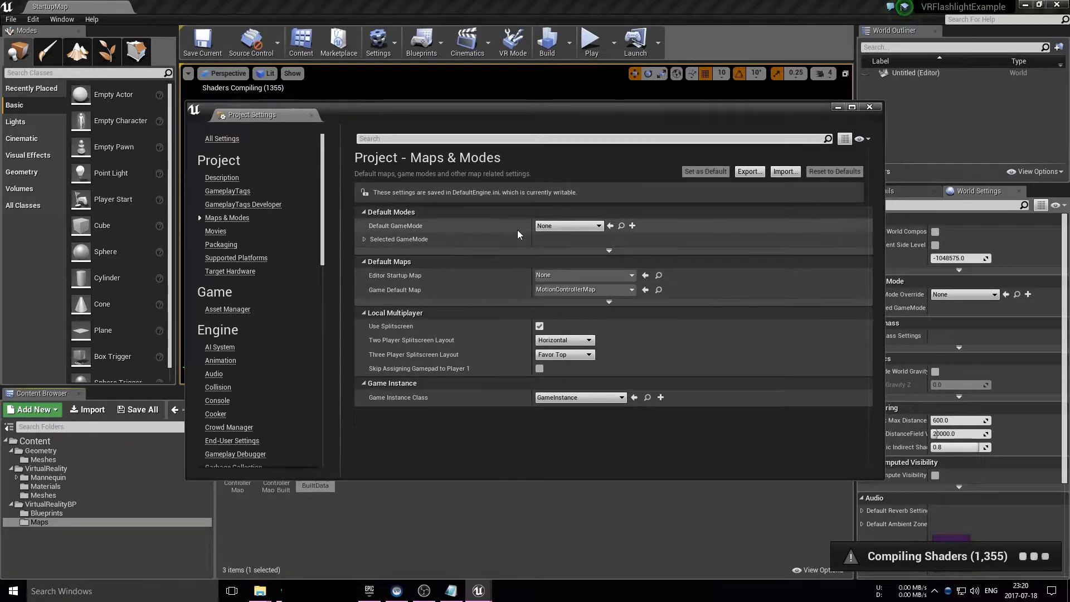
{"action": "left_click", "coordinate": [630, 275]}
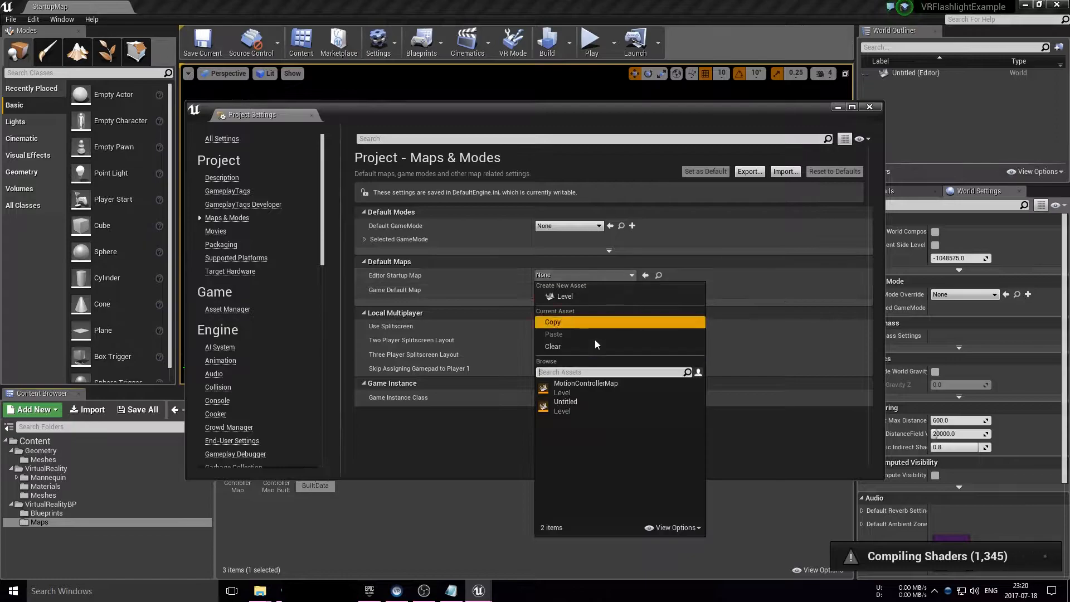
{"action": "left_click", "coordinate": [585, 387]}
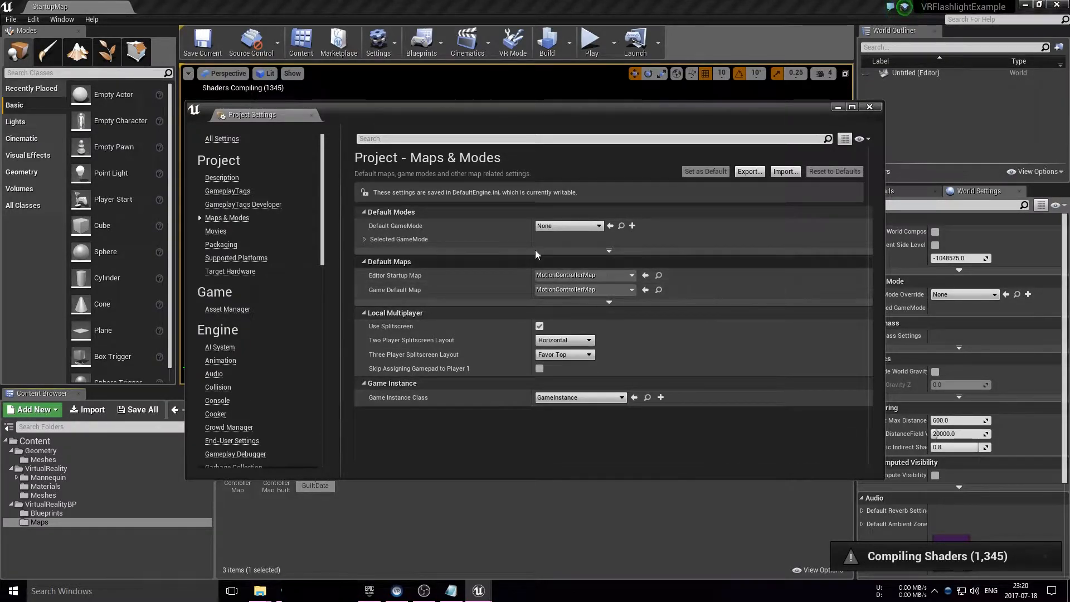
{"action": "left_click", "coordinate": [869, 107]}
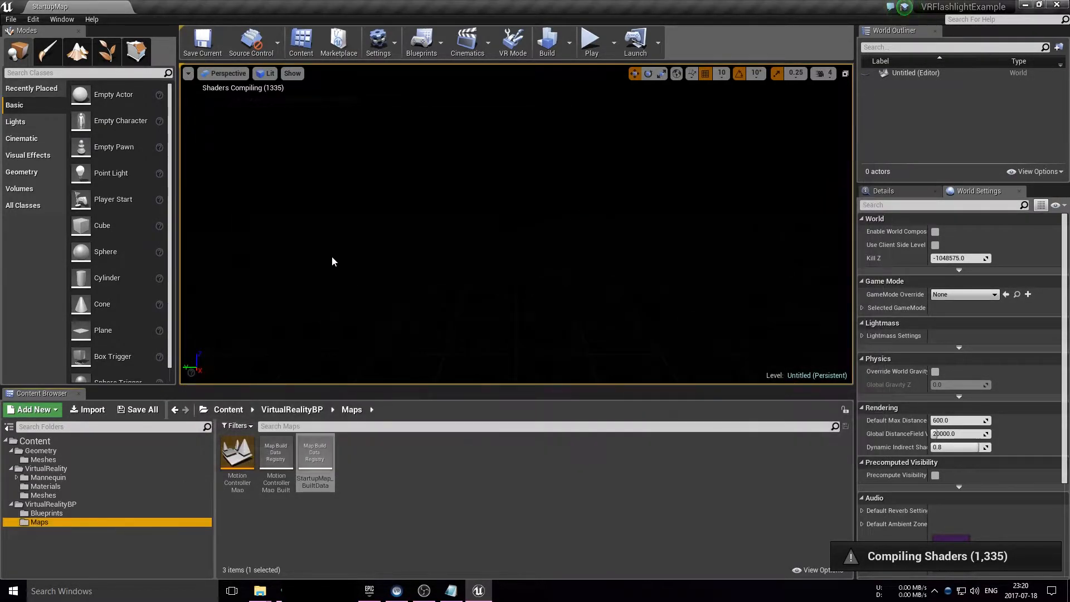
{"action": "mouse_move", "coordinate": [237, 451]}
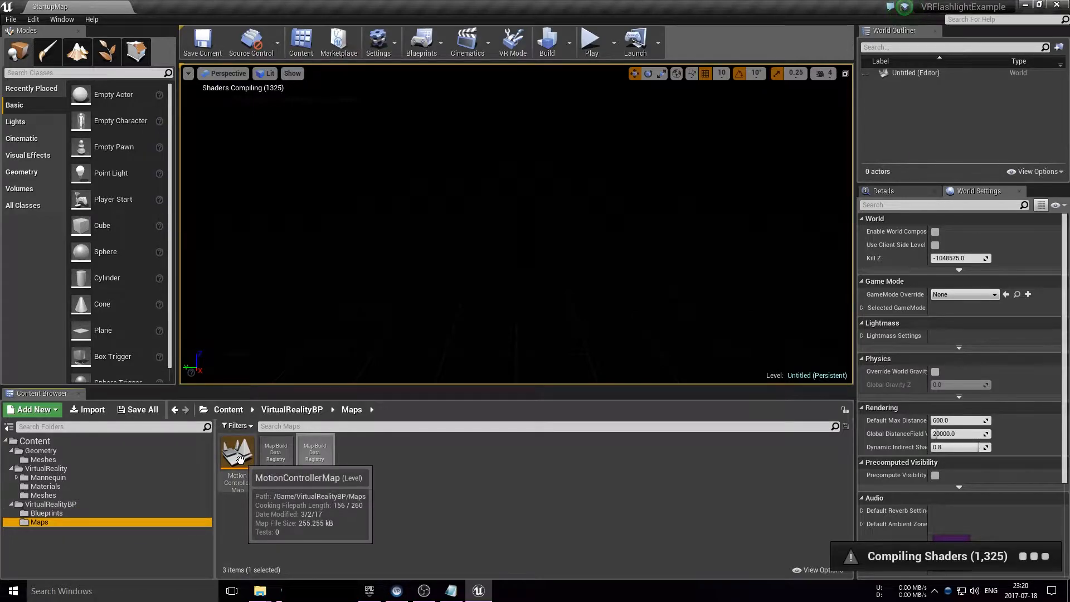
- Open MotionControllerMap, delete its directional Light Source, and place a Point Light
{"action": "double_click", "coordinate": [237, 452]}
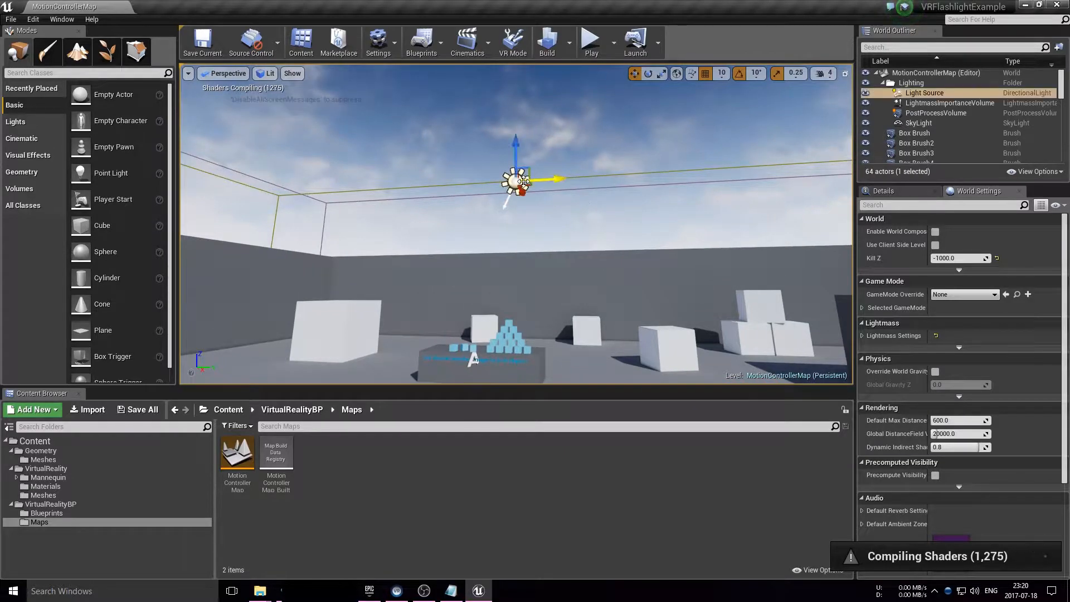
{"action": "key", "text": "Delete"}
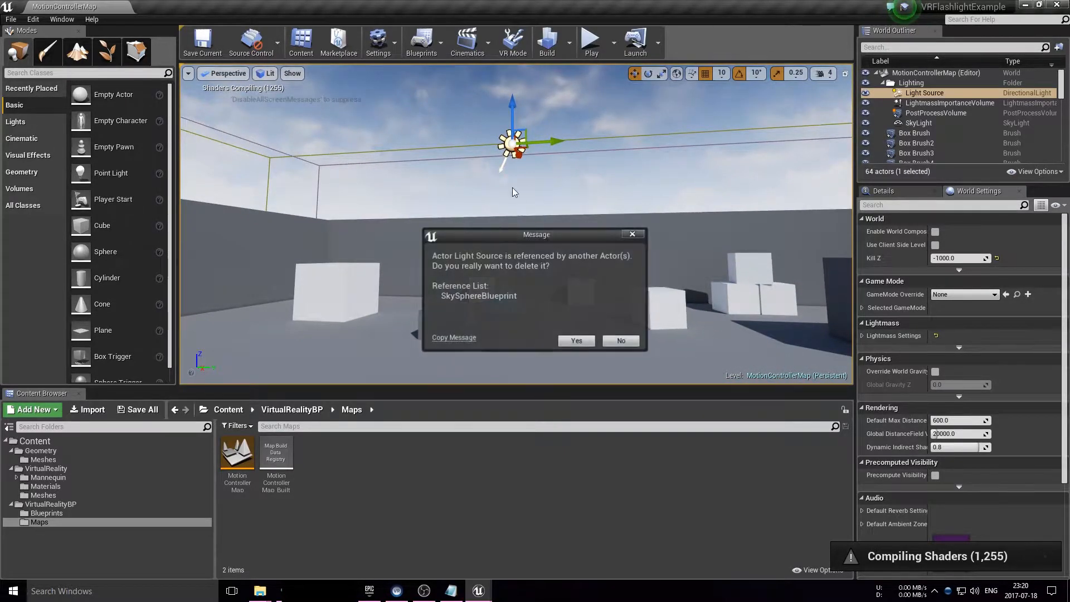
{"action": "left_click", "coordinate": [575, 341]}
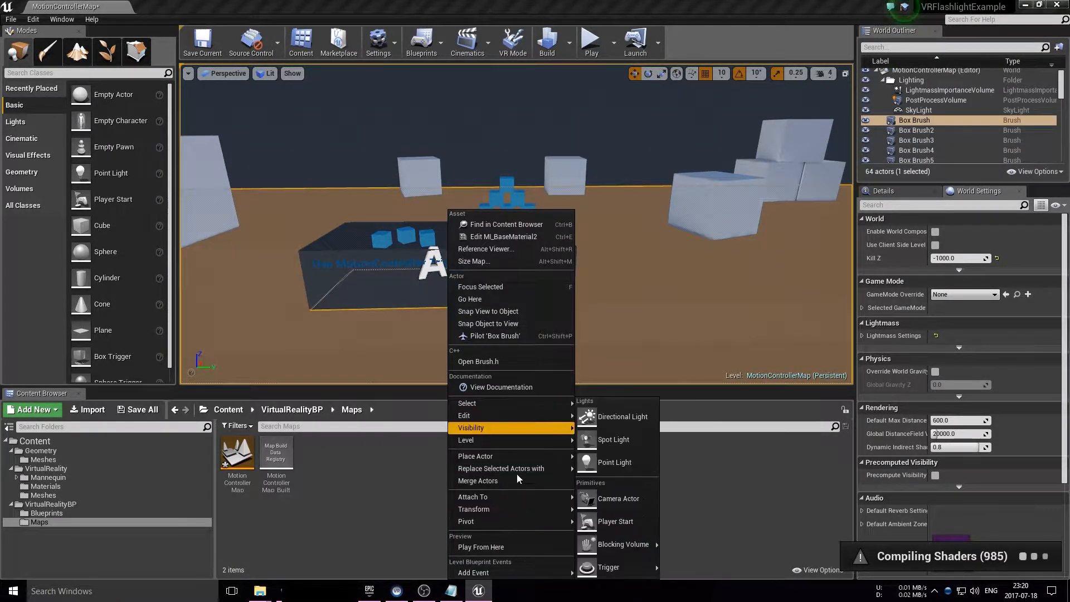
{"action": "mouse_move", "coordinate": [472, 497]}
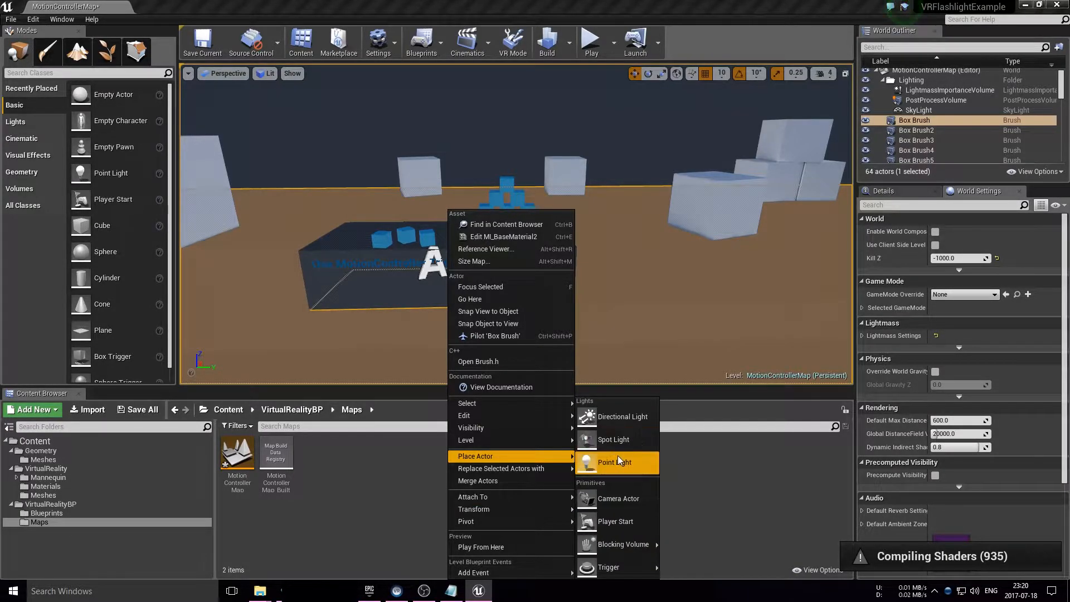
{"action": "left_click", "coordinate": [615, 462]}
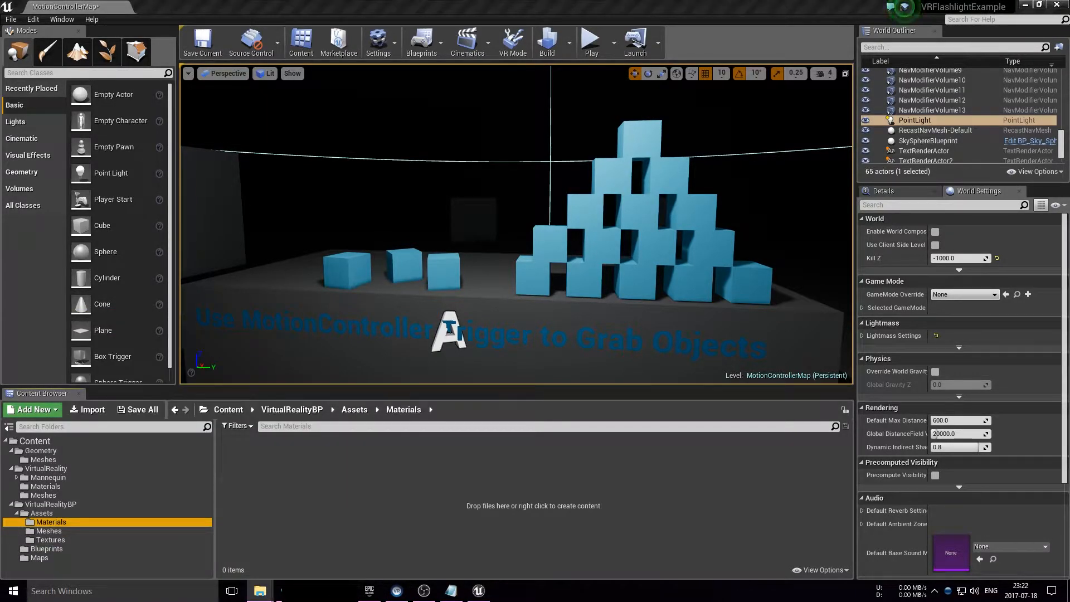
- Create flashlightcone_Mat in Assets/Materials with a Texture Sample wired into Base Color
{"action": "left_click", "coordinate": [48, 530]}
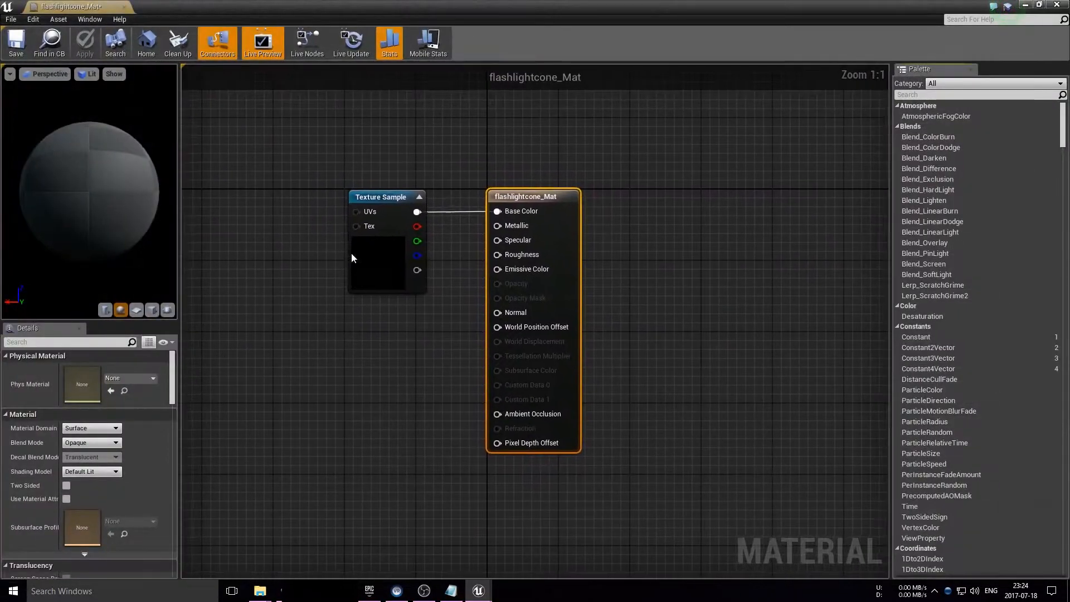
- Assign a round glow texture to the Texture Sample and set Material Domain to Light Function
{"action": "left_click", "coordinate": [380, 197]}
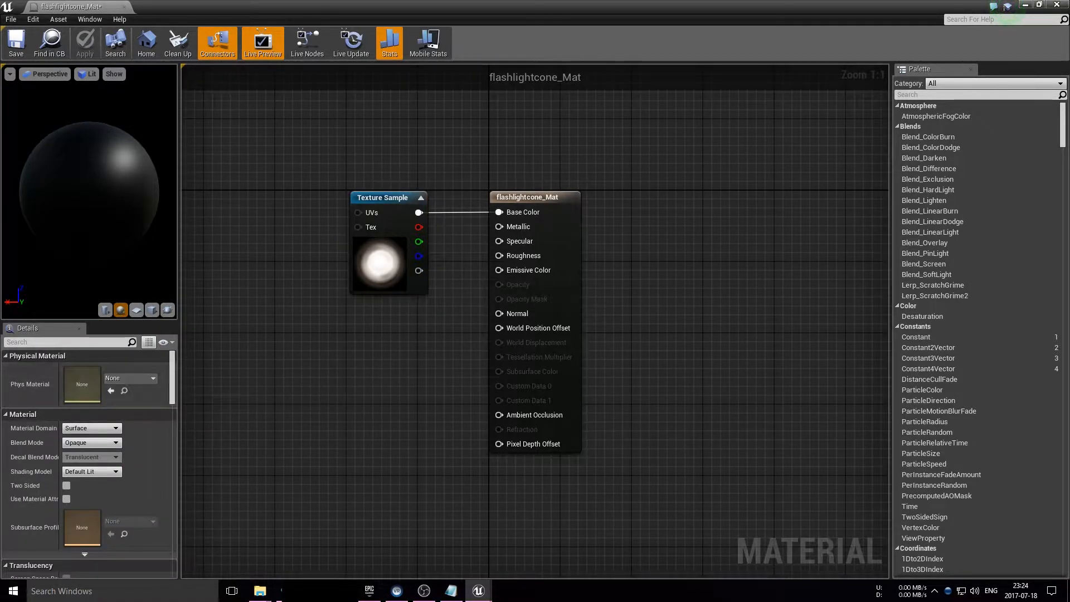
{"action": "left_click", "coordinate": [115, 428]}
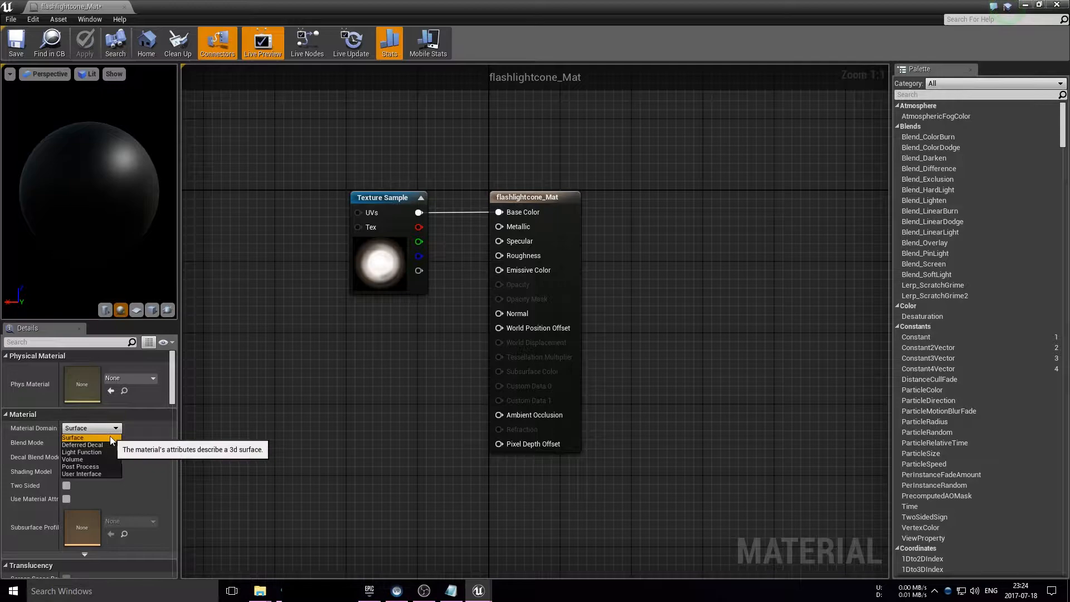
{"action": "mouse_move", "coordinate": [81, 452]}
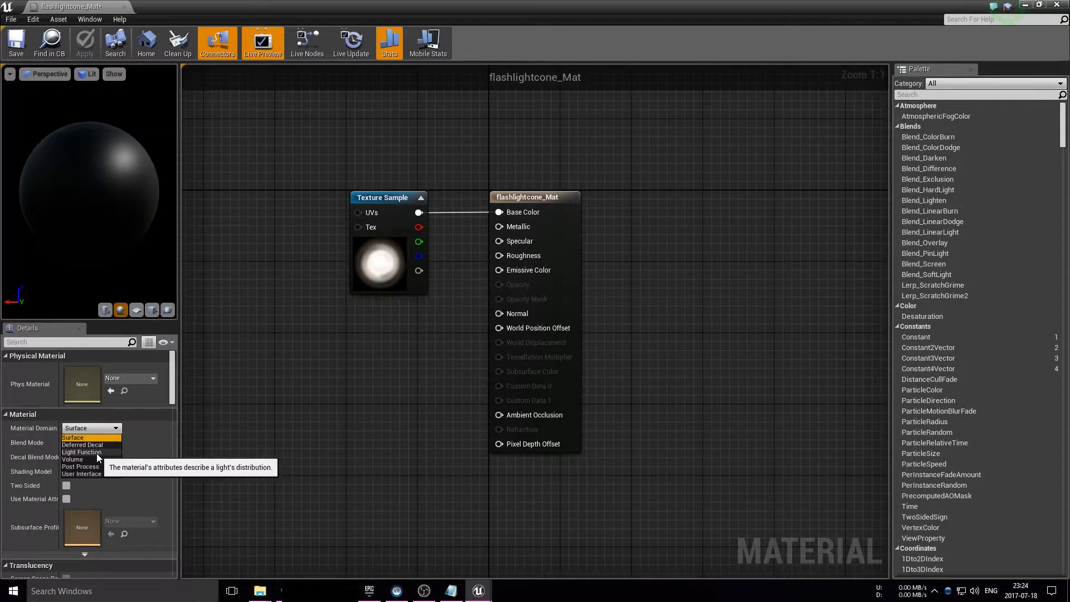
{"action": "left_click", "coordinate": [82, 452]}
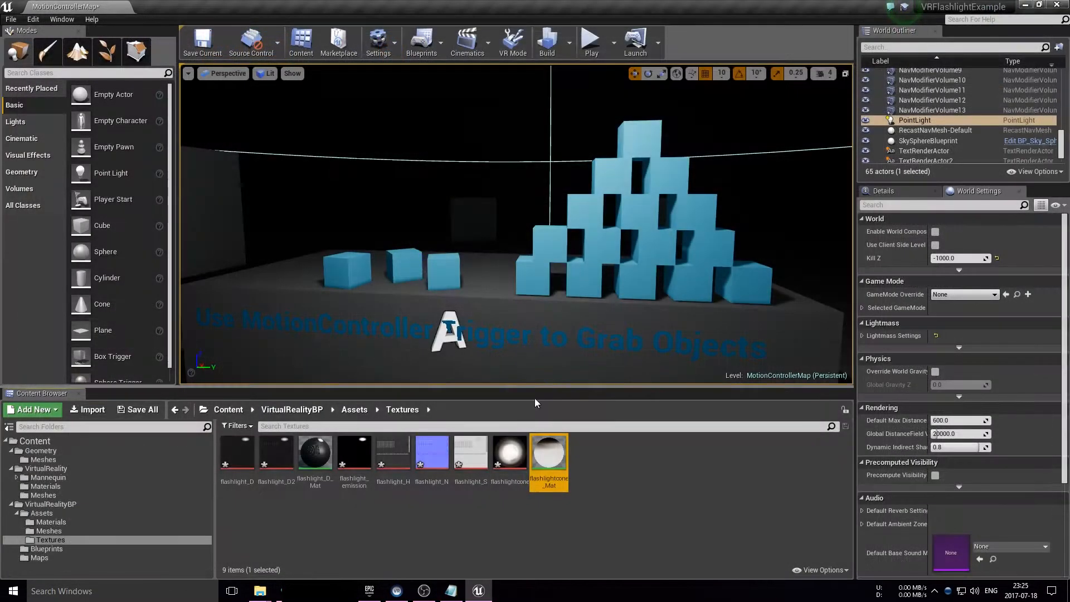
- Duplicate BP_PickupCube in the Blueprints folder and rename the copy BPFlashlight
{"action": "left_click", "coordinate": [48, 531]}
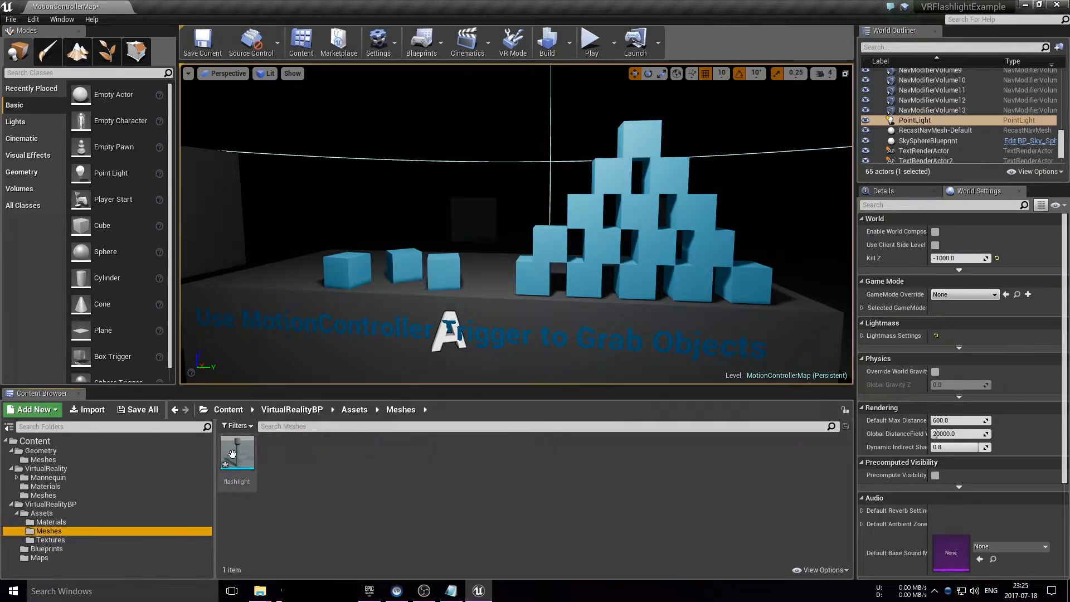
{"action": "double_click", "coordinate": [237, 454]}
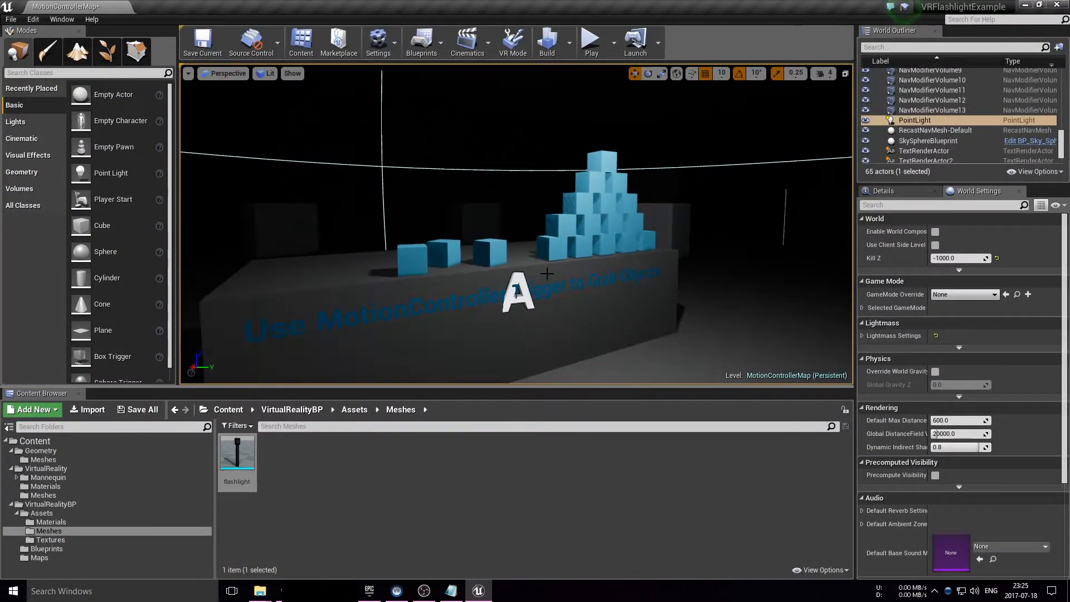
{"action": "left_click", "coordinate": [46, 548]}
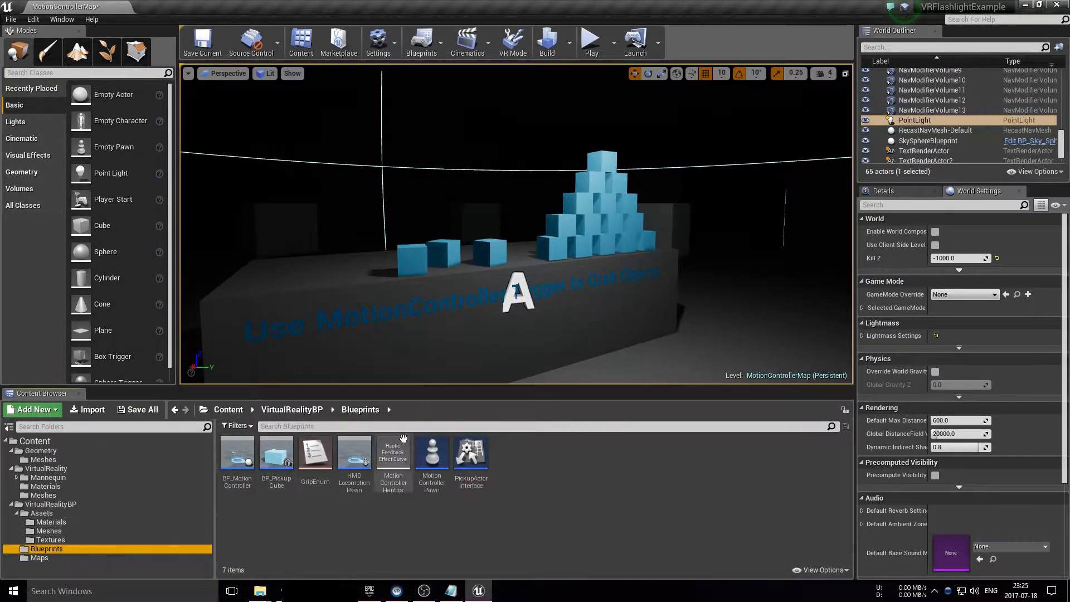
{"action": "left_click", "coordinate": [276, 452]}
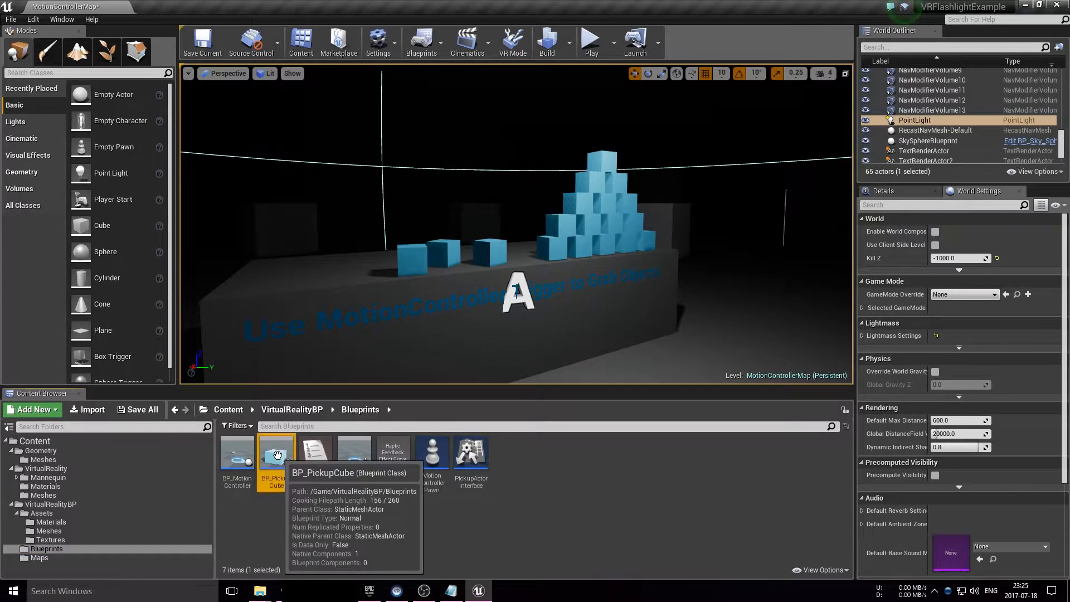
{"action": "mouse_move", "coordinate": [432, 454]}
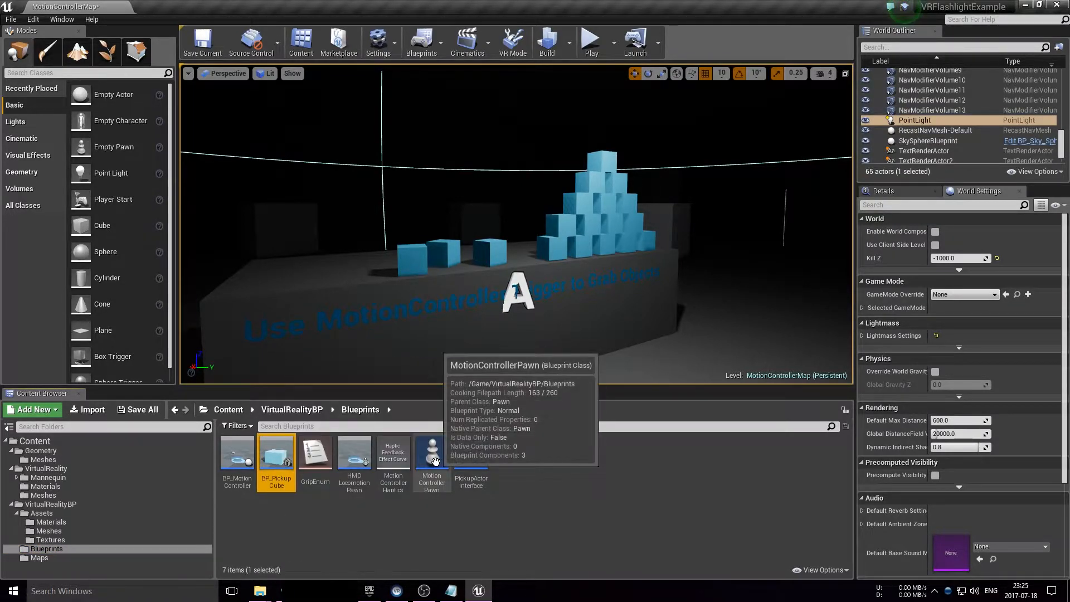
{"action": "mouse_move", "coordinate": [276, 453]}
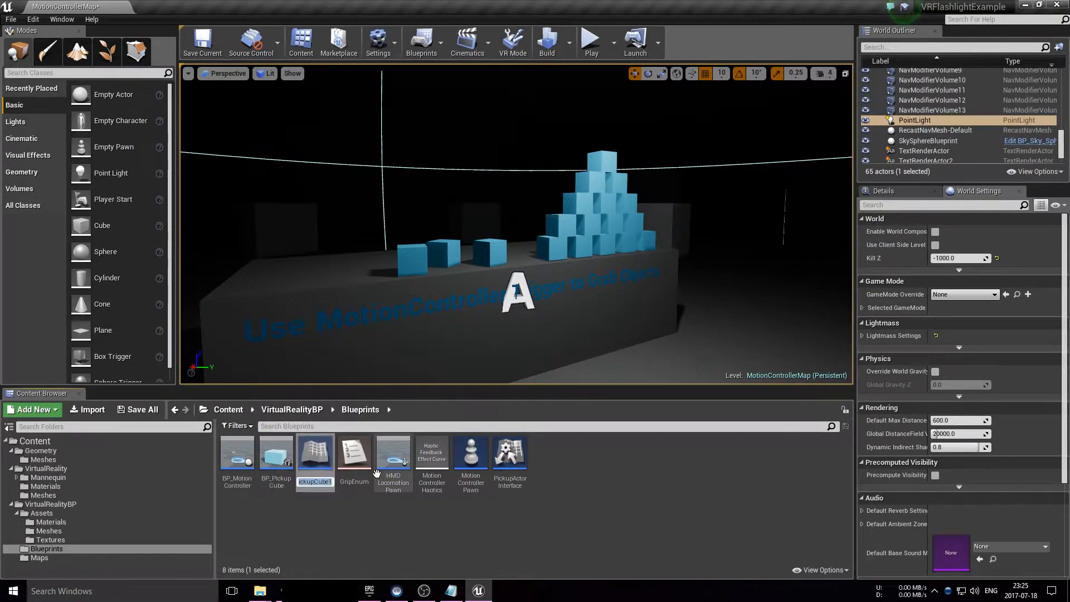
{"action": "type", "text": "Flashlight"}
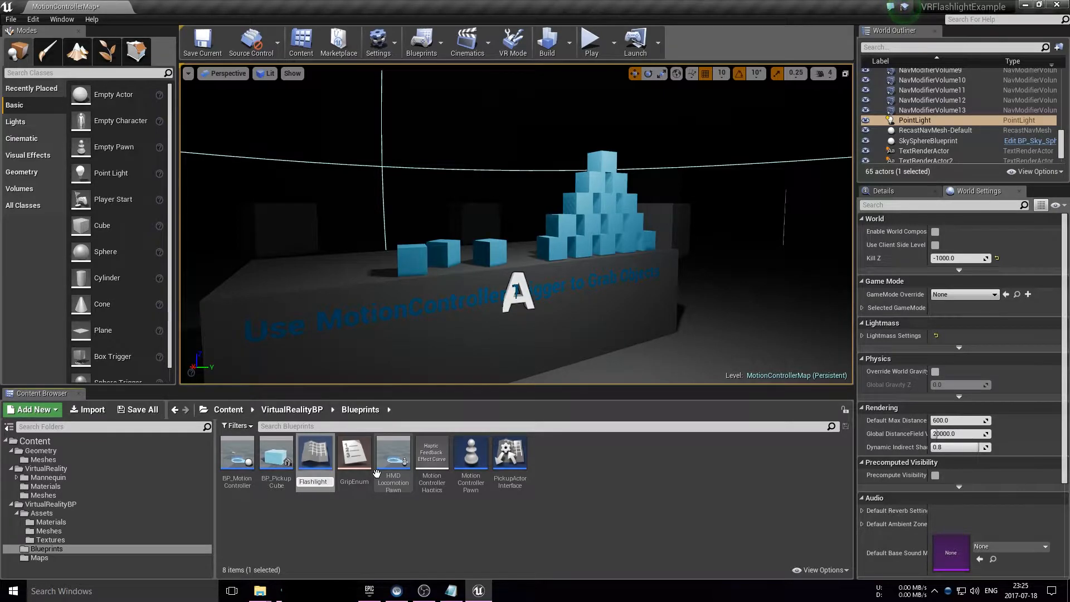
{"action": "left_click", "coordinate": [315, 454]}
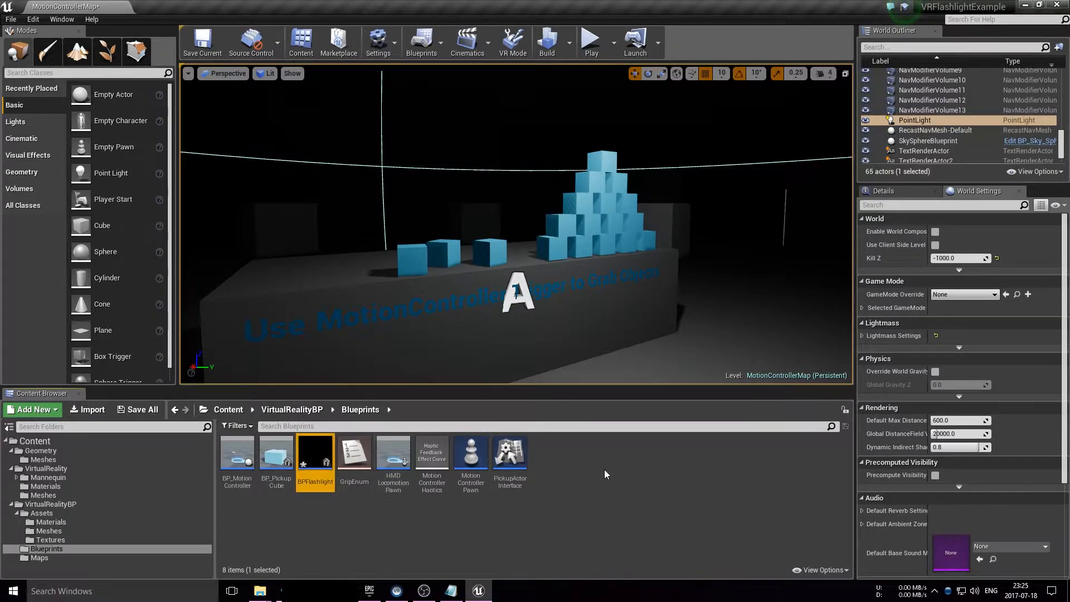
- Give BPFlashlight's StaticMeshComponent the flashlight mesh and flashlight_D_Mat as Element 0 material
{"action": "double_click", "coordinate": [314, 452]}
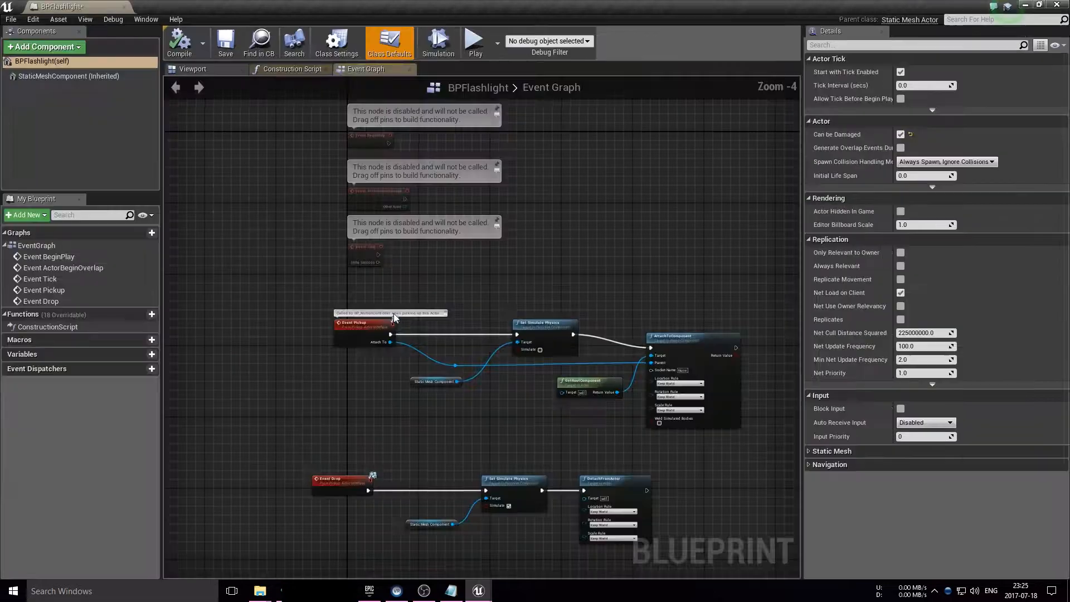
{"action": "left_click", "coordinate": [193, 69]}
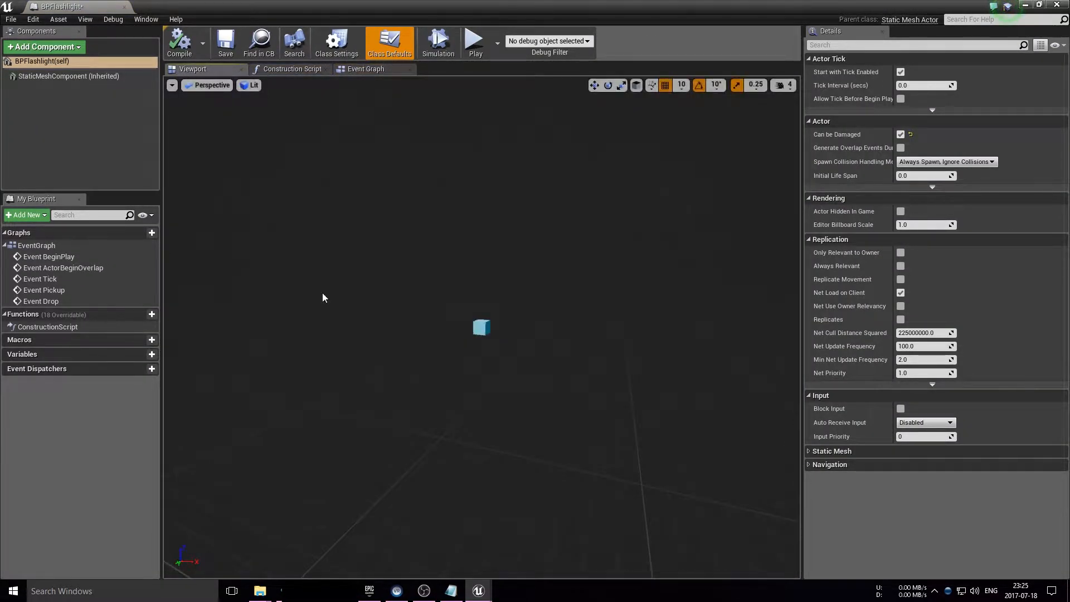
{"action": "left_click", "coordinate": [68, 76]}
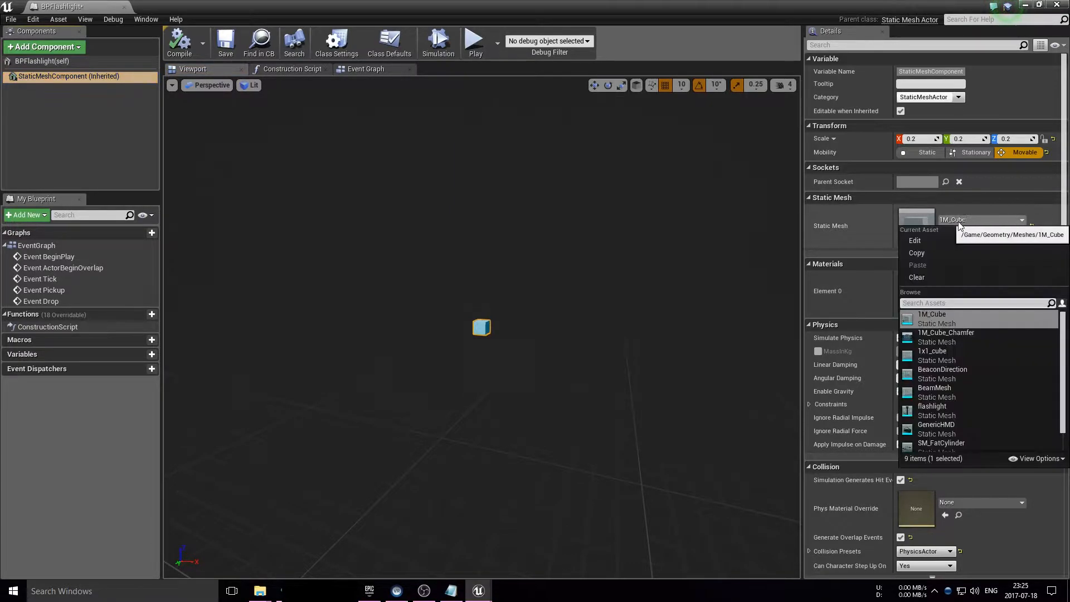
{"action": "type", "text": "flash"}
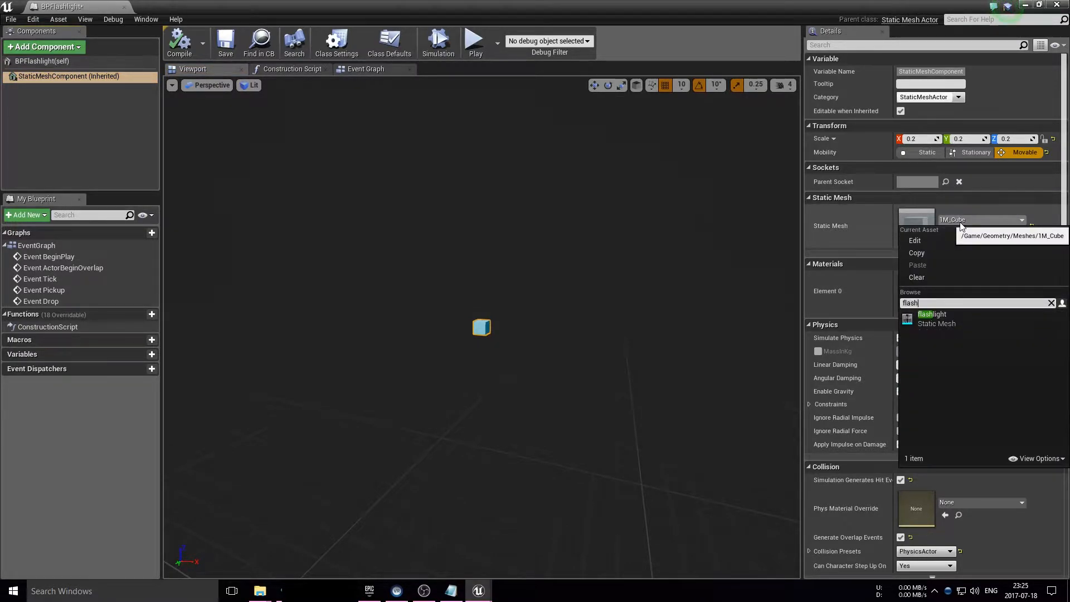
{"action": "left_click", "coordinate": [937, 319]}
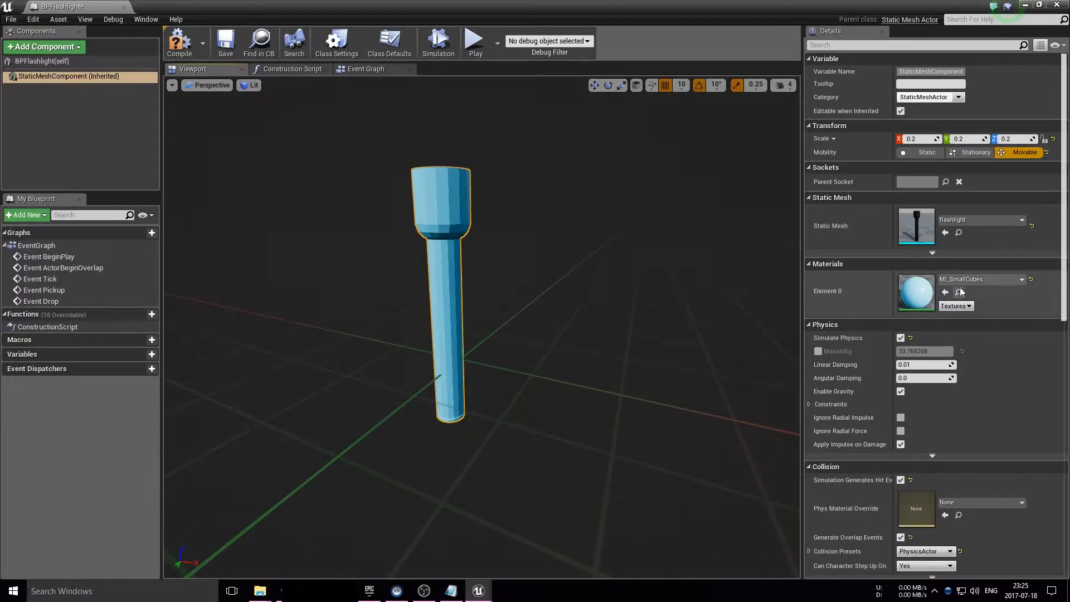
{"action": "left_click", "coordinate": [1022, 279]}
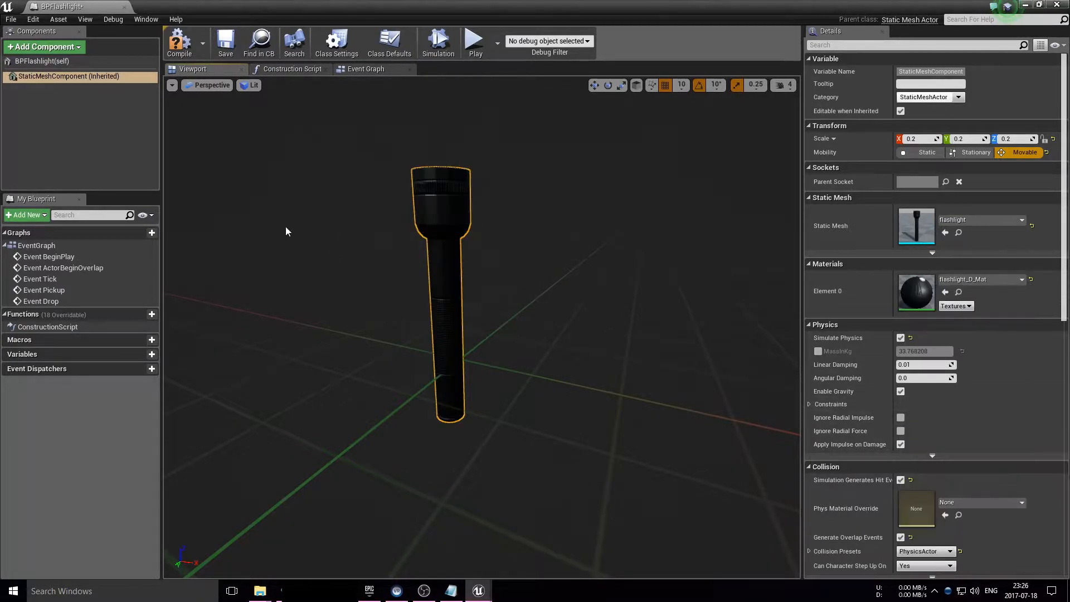
- Add a Spot Light component, rotate it 90° and move it to the flashlight's lens end
{"action": "left_click", "coordinate": [225, 41]}
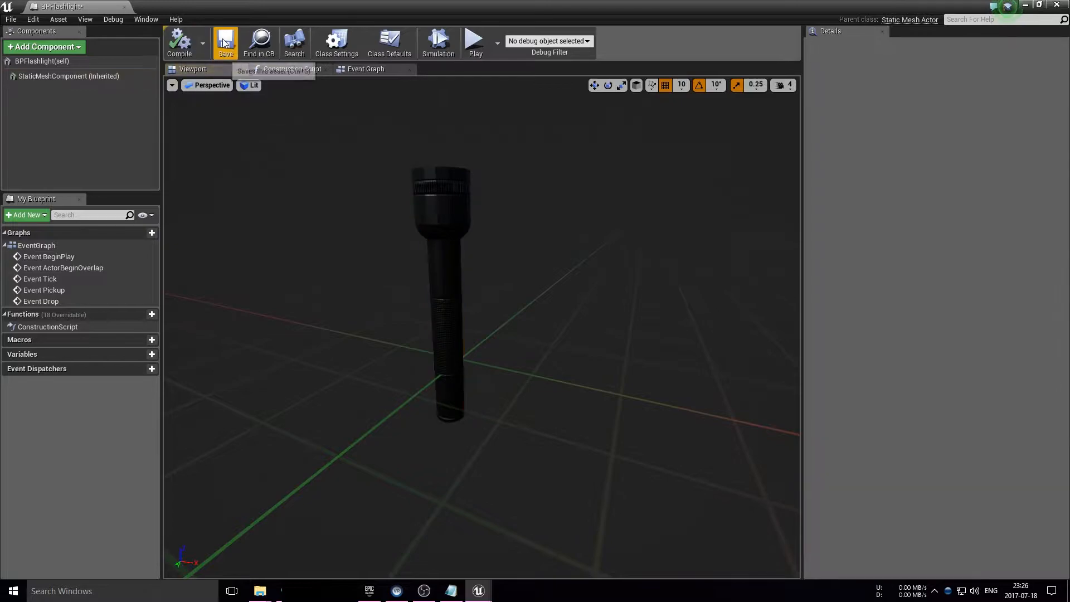
{"action": "left_click", "coordinate": [44, 47]}
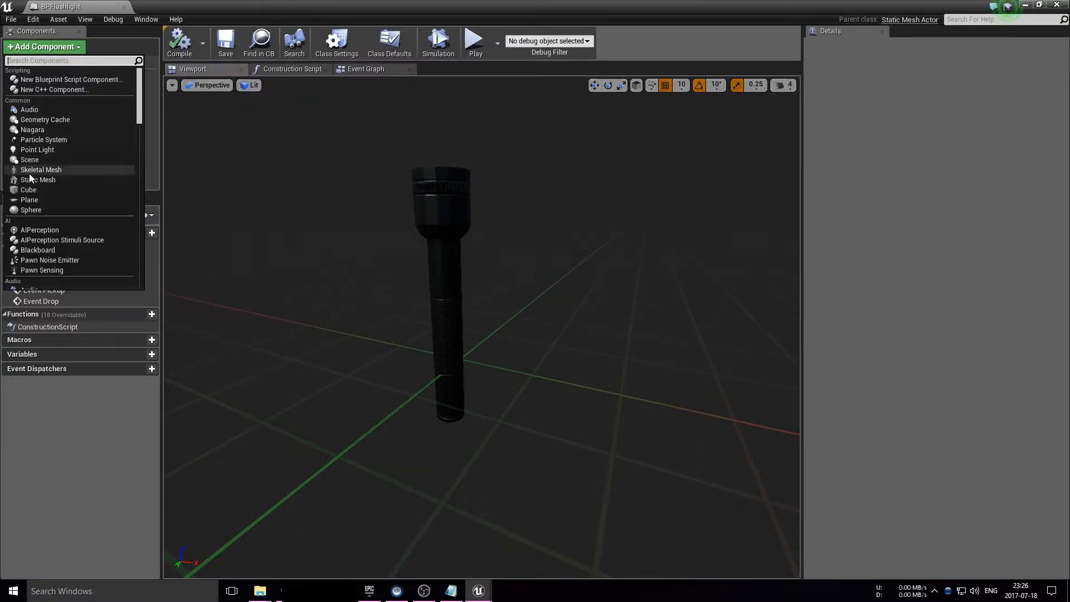
{"action": "scroll", "scroll_direction": "down", "scroll_amount": 3}
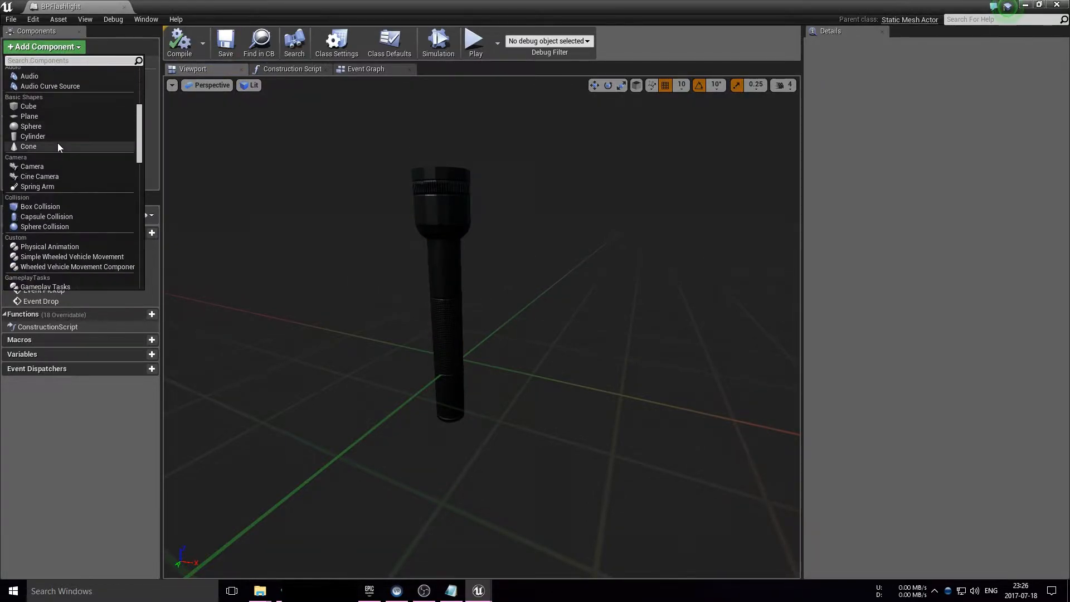
{"action": "scroll", "scroll_direction": "down", "scroll_amount": 3}
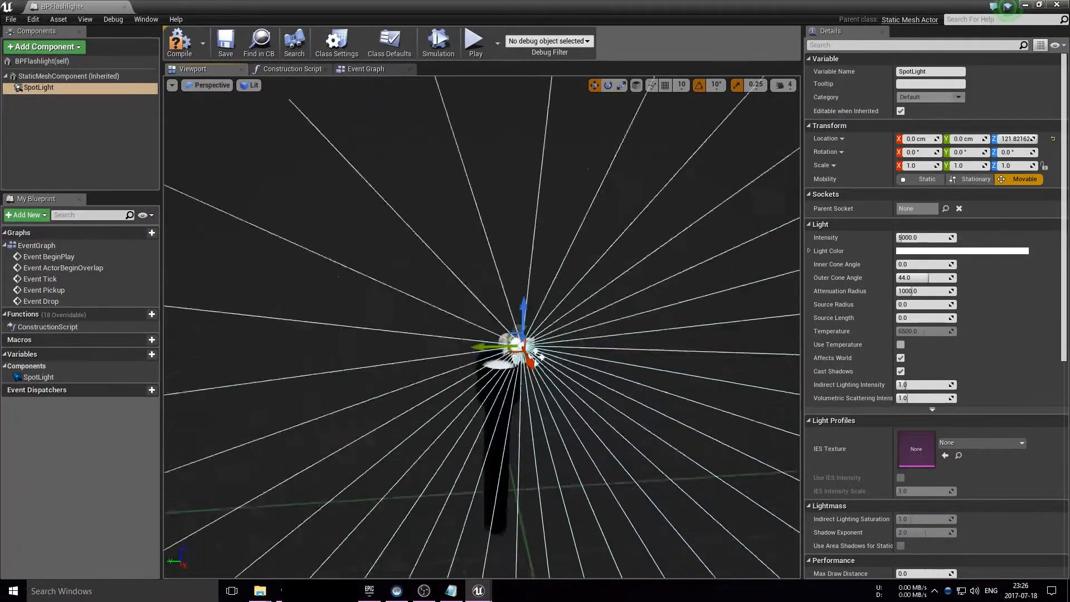
{"action": "left_click_drag", "start_coordinate": [519, 348], "coordinate": [457, 266]}
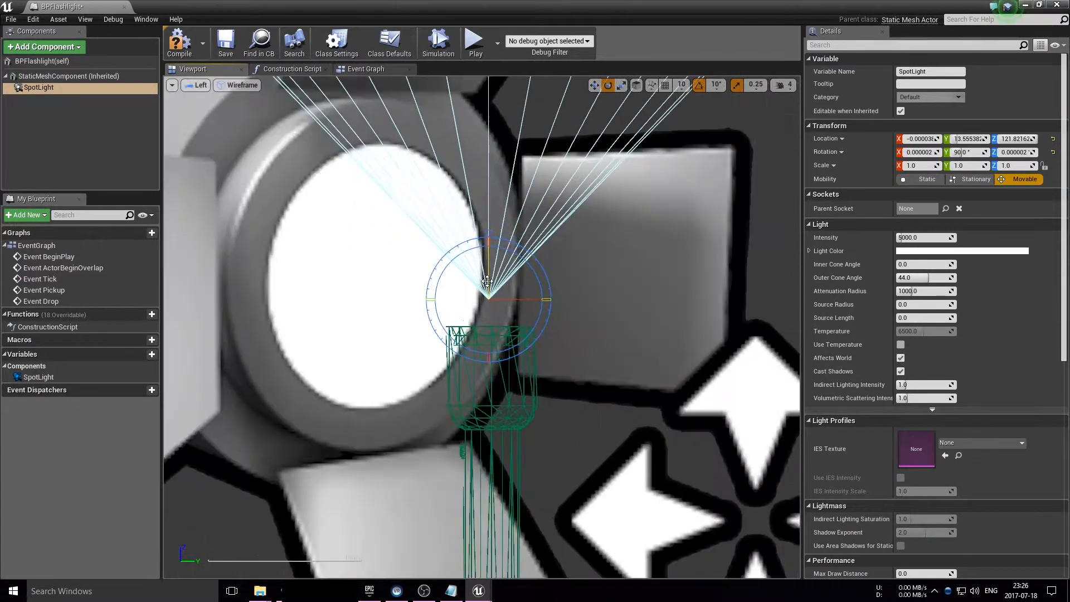
{"action": "left_click_drag", "start_coordinate": [488, 280], "coordinate": [488, 298]}
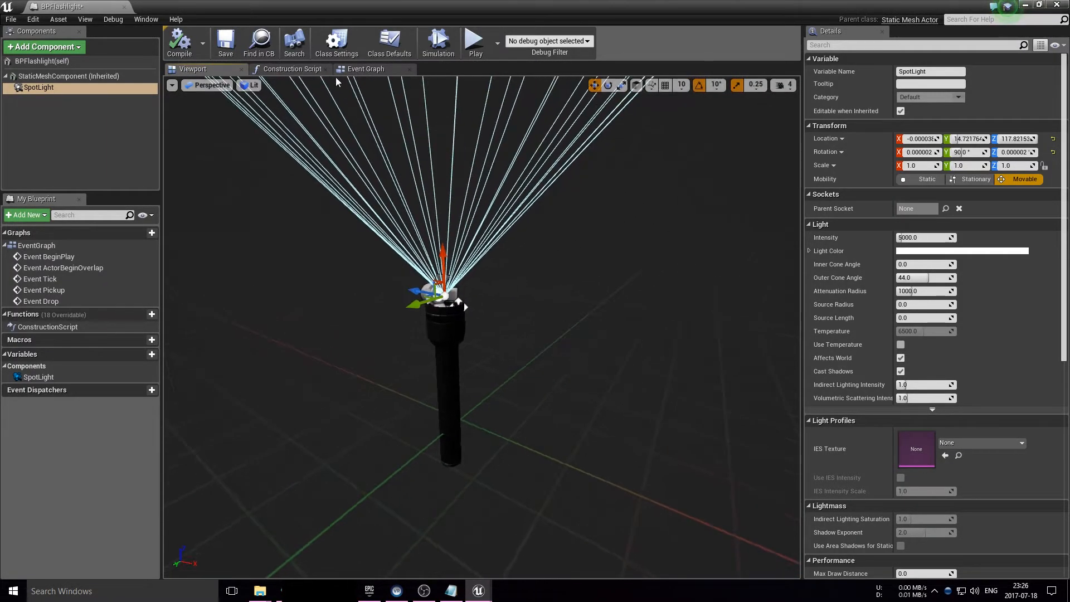
- Add a custom event named ToggleLamp to BPFlashlight's Event Graph
{"action": "left_click", "coordinate": [365, 68]}
{"action": "type", "text": "e"}
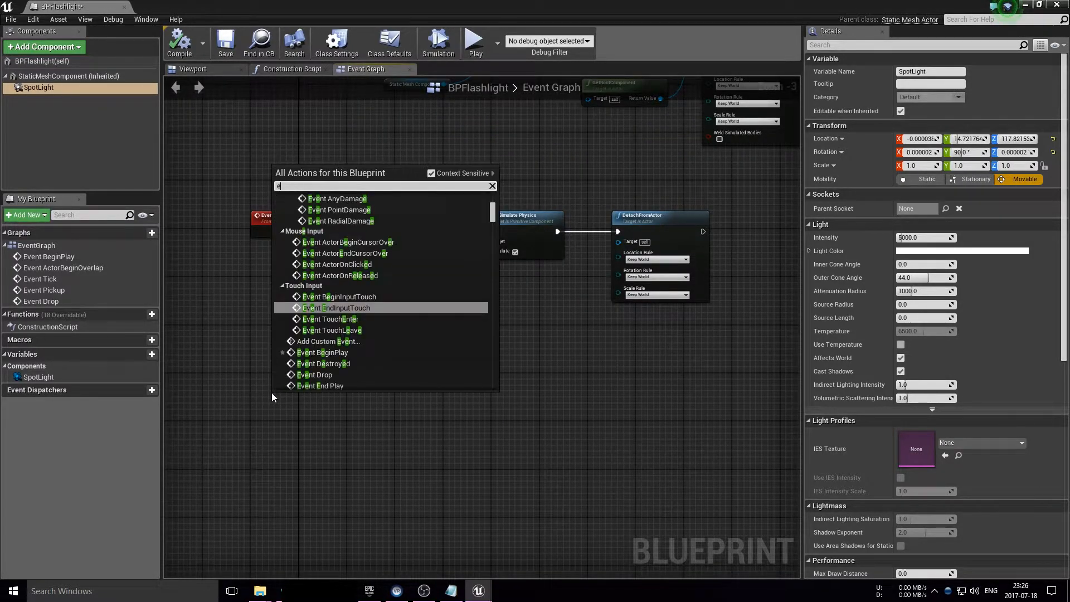
{"action": "type", "text": "s"}
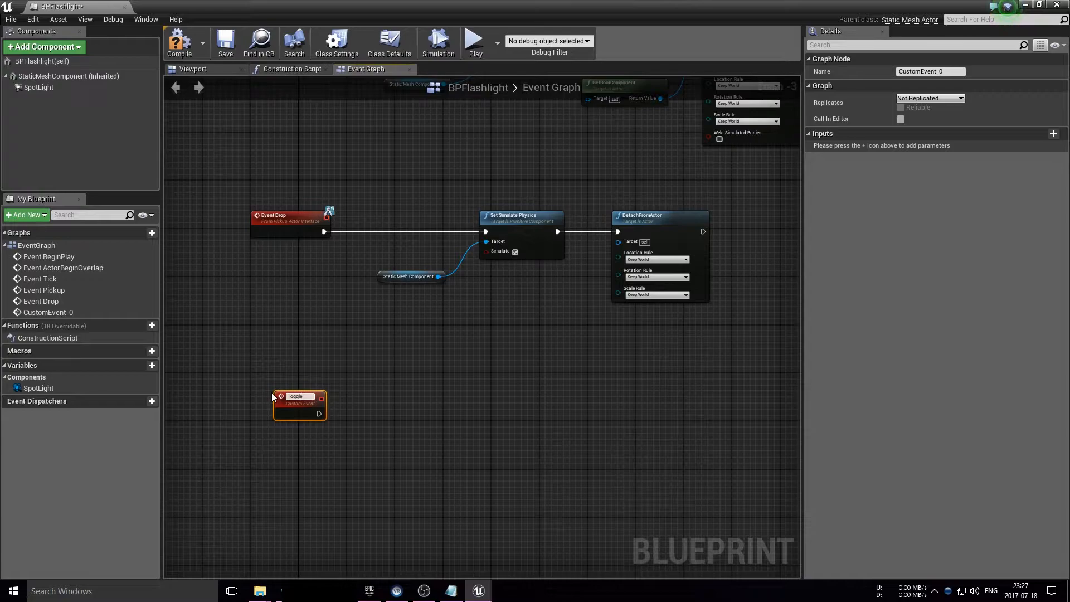
{"action": "type", "text": "ToggleLamp"}
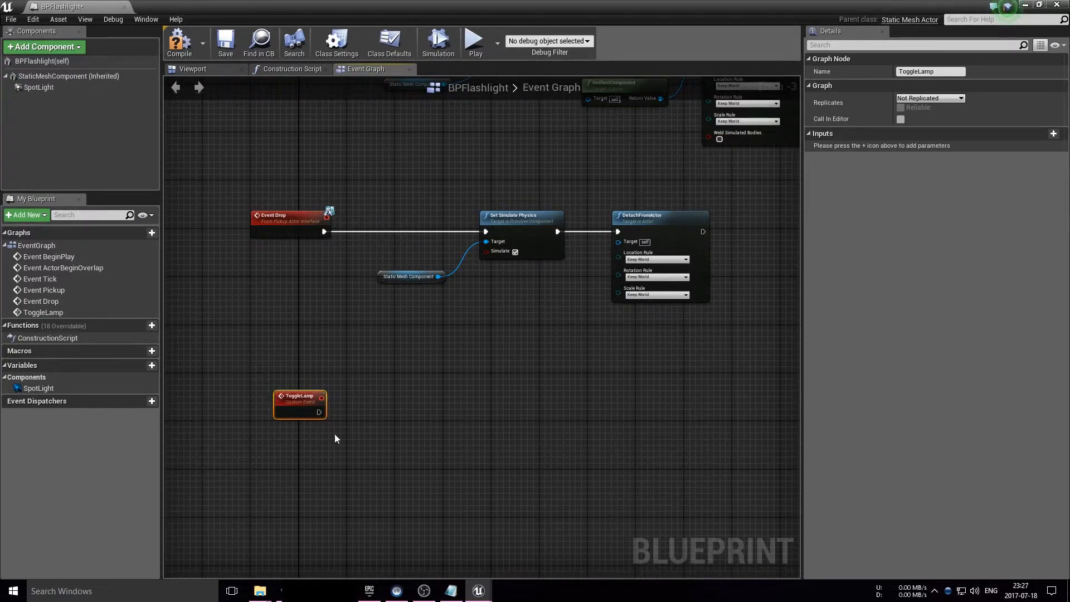
- Bring in a SpotLight reference and add a Toggle Visibility node from it
{"action": "left_click_drag", "start_coordinate": [300, 404], "coordinate": [282, 386]}
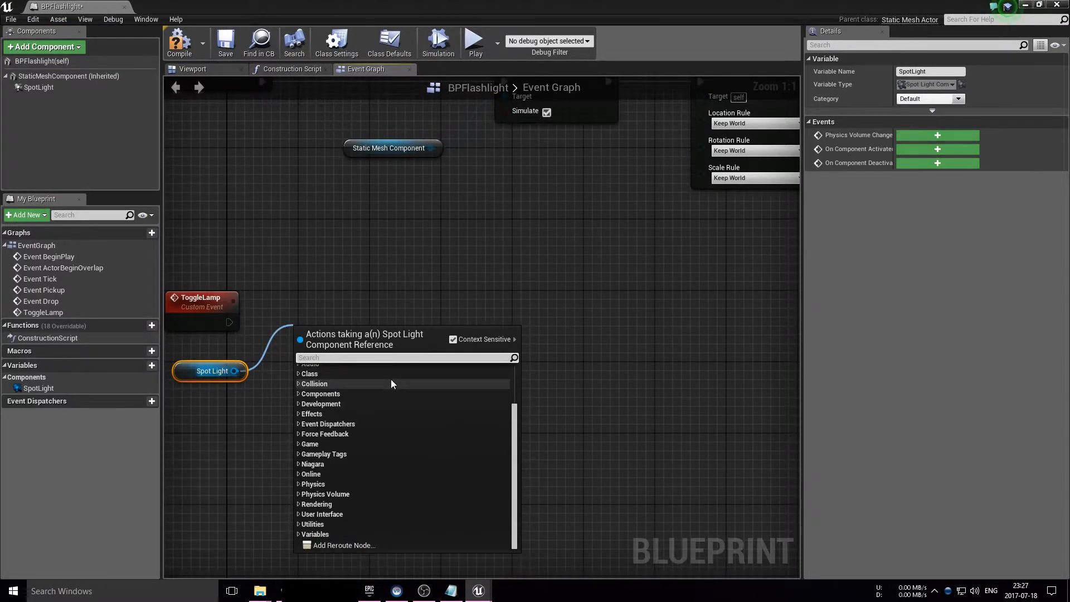
{"action": "type", "text": "vis"}
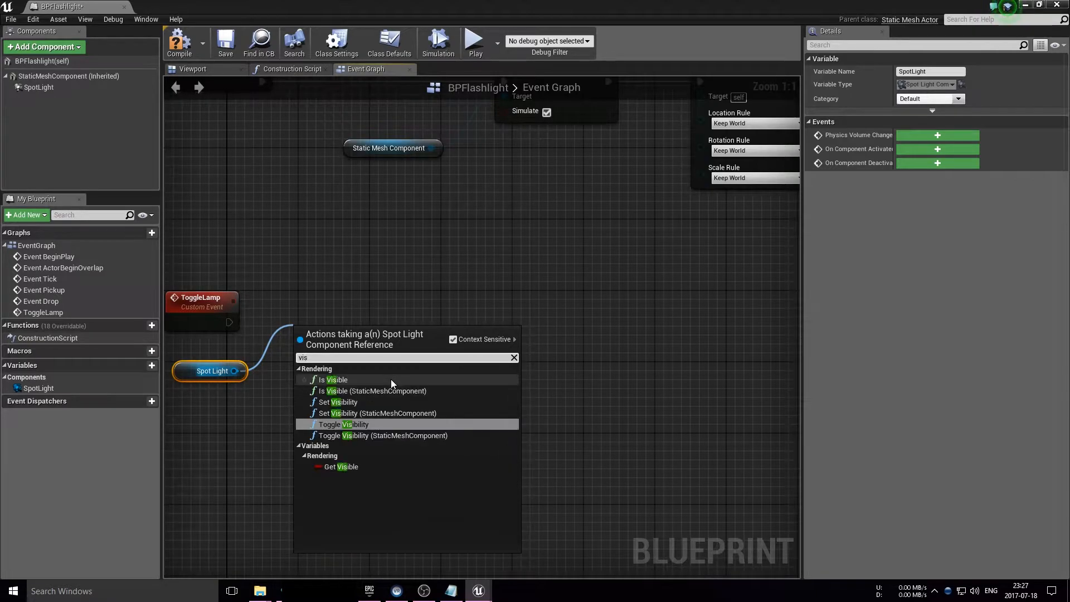
{"action": "left_click", "coordinate": [342, 424]}
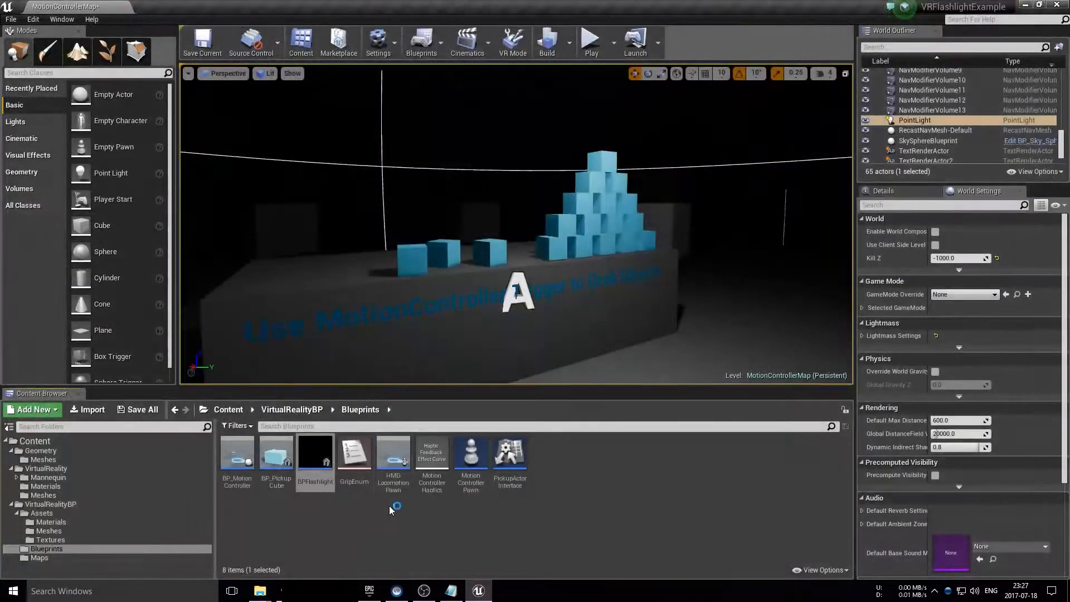
{"action": "mouse_move", "coordinate": [470, 454]}
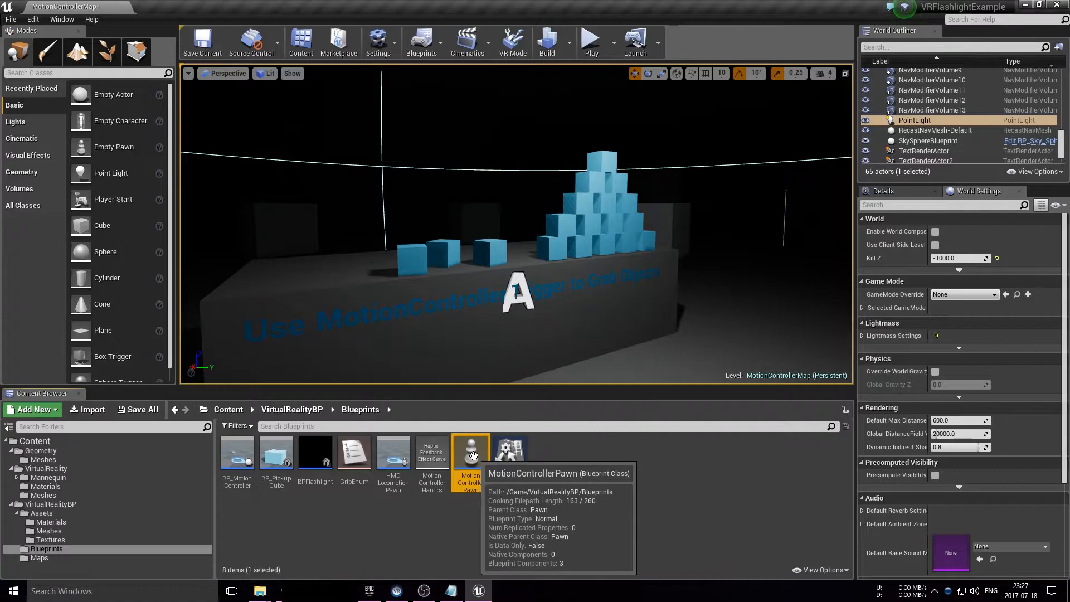
- Open the MotionControllerPawn blueprint and scroll through it
{"action": "double_click", "coordinate": [471, 450]}
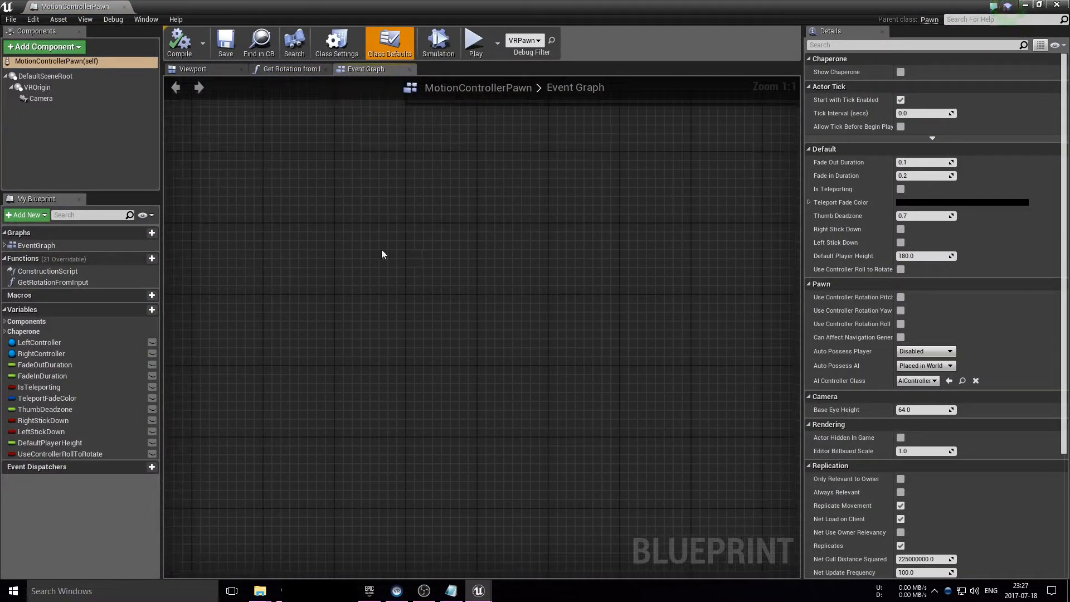
{"action": "scroll", "scroll_direction": "down", "scroll_amount": 3}
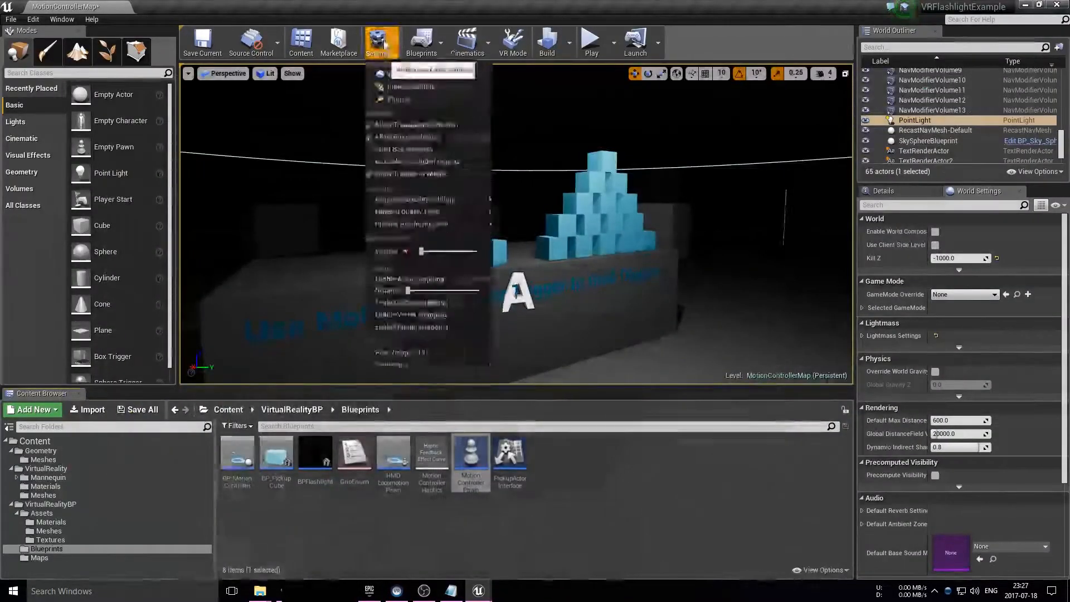
- In Project Settings > Input, add an action mapping bound to MotionController (R) FaceButton
{"action": "left_click", "coordinate": [382, 43]}
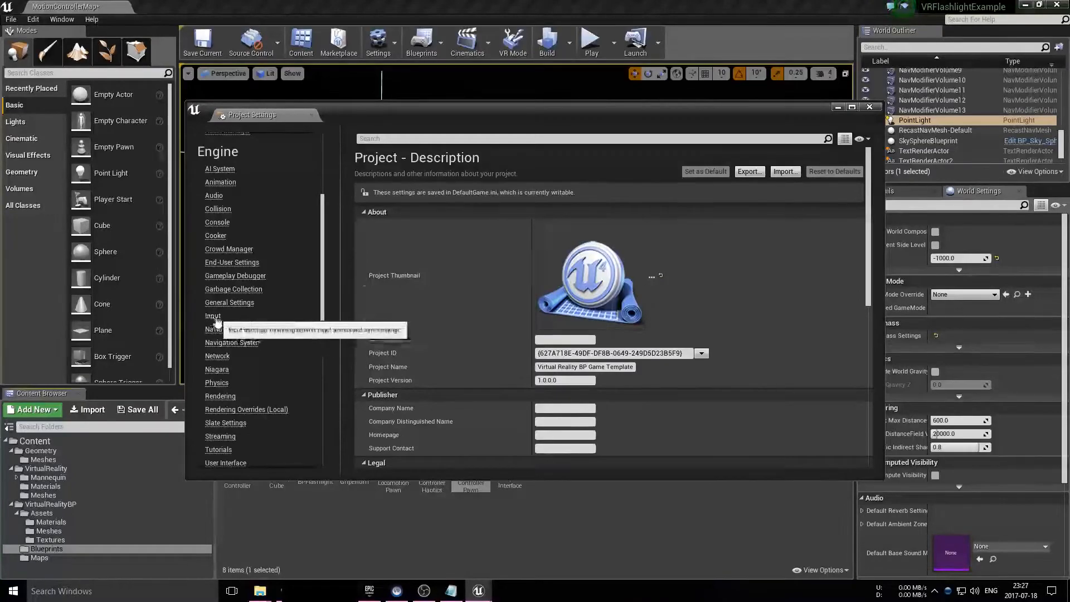
{"action": "left_click", "coordinate": [212, 316]}
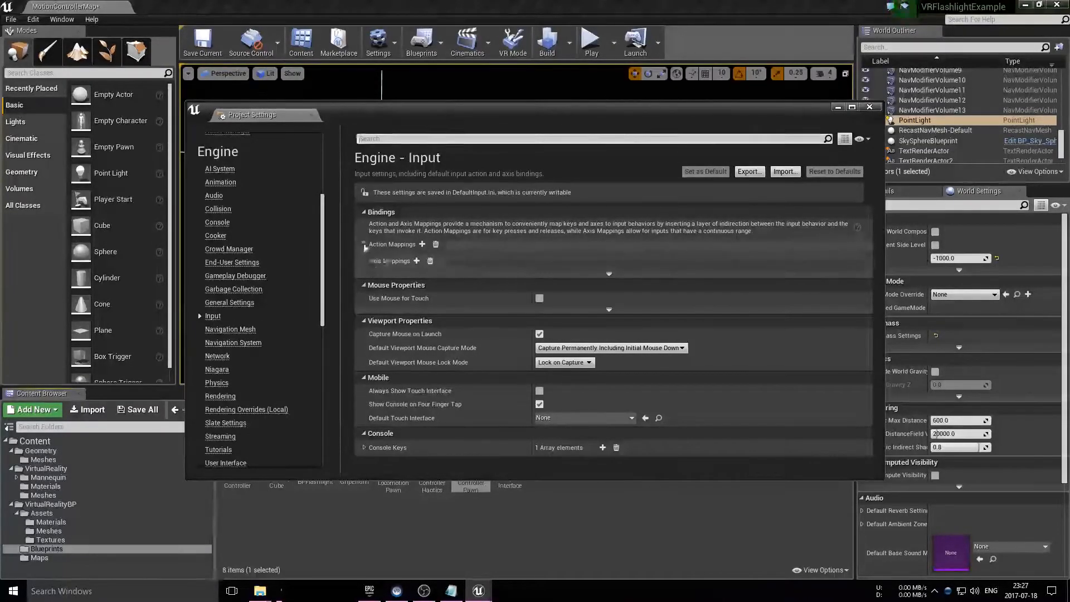
{"action": "left_click", "coordinate": [365, 244]}
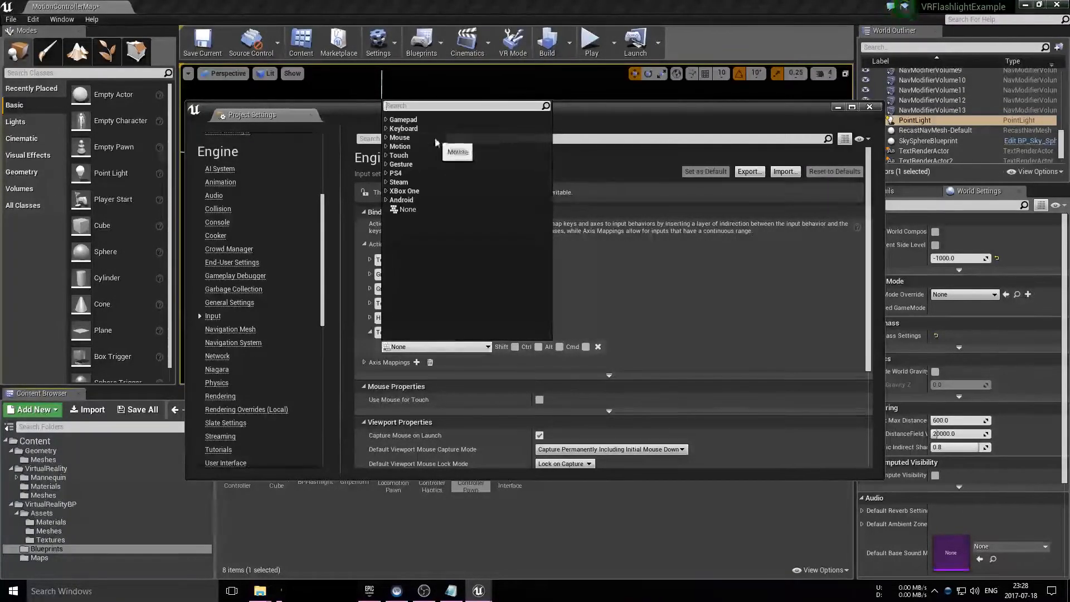
{"action": "type", "text": "motioncontroller"}
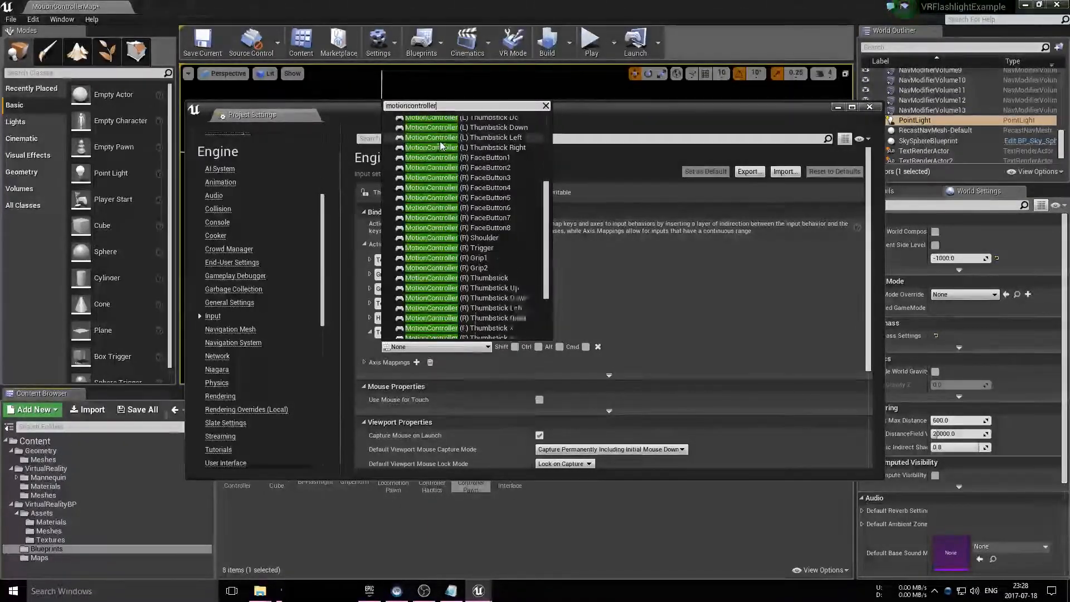
{"action": "scroll", "scroll_direction": "down", "scroll_amount": 3}
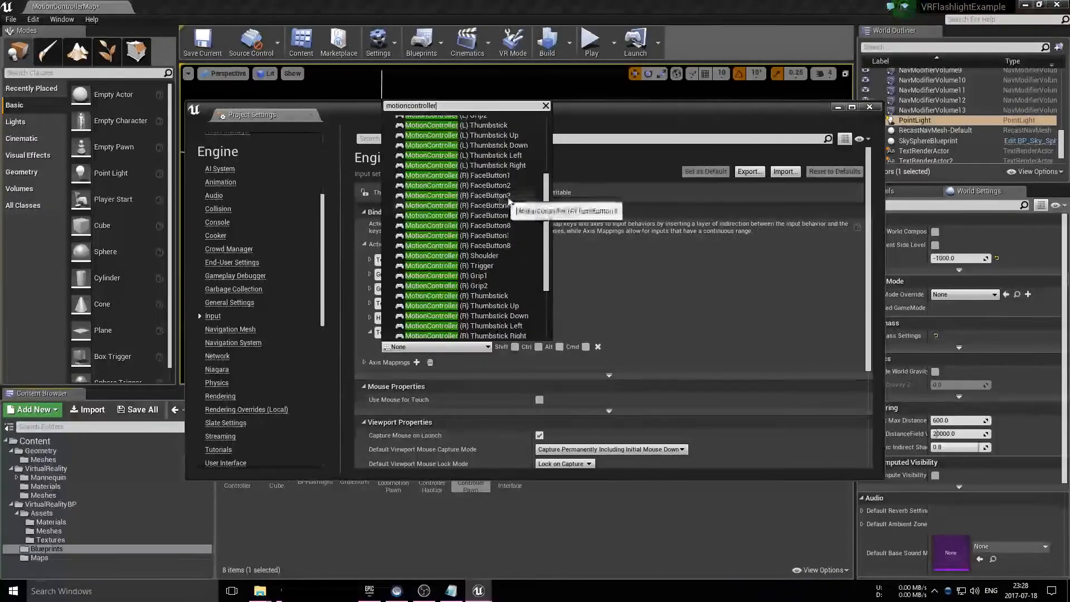
{"action": "left_click", "coordinate": [431, 215]}
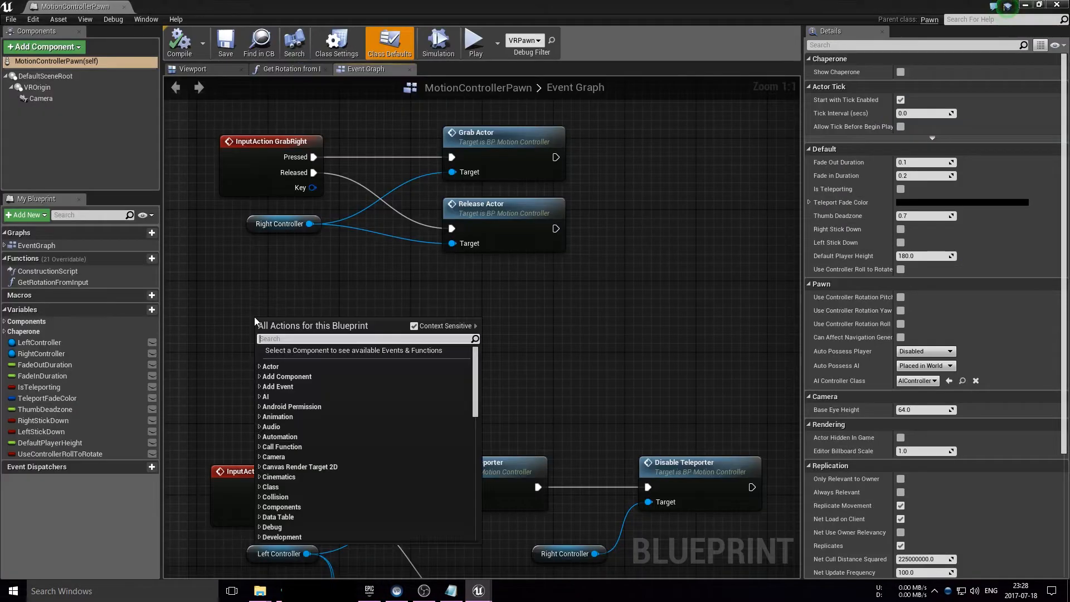
- Wire InputAction ToggleFlashlight Pressed to Cast To BPFlashlight using RightController's Attached Actor
{"action": "type", "text": "toggl"}
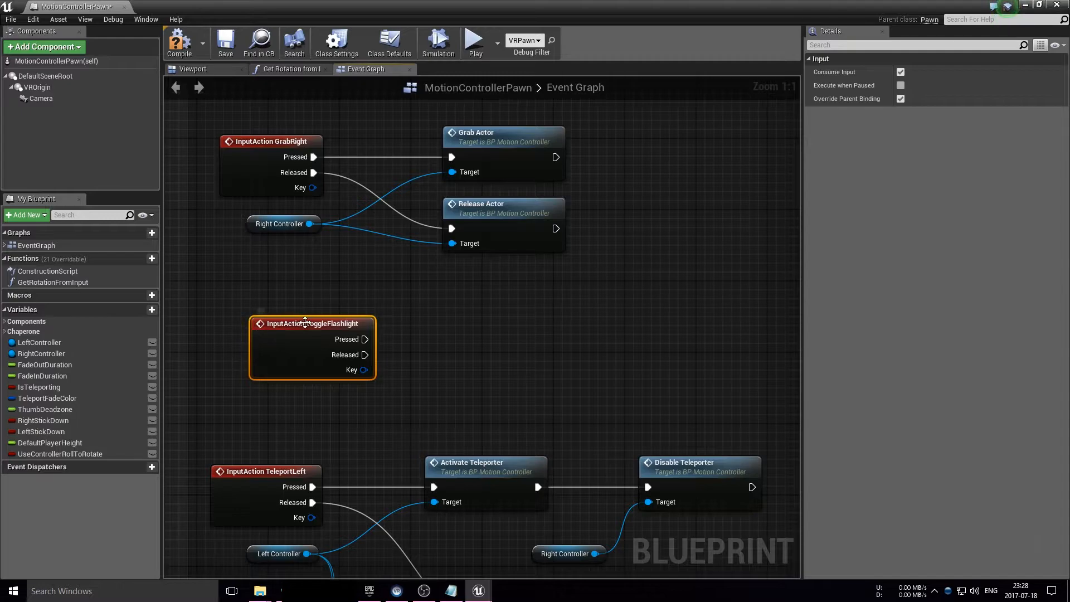
{"action": "left_click_drag", "start_coordinate": [311, 323], "coordinate": [257, 314]}
{"action": "type", "text": "c"}
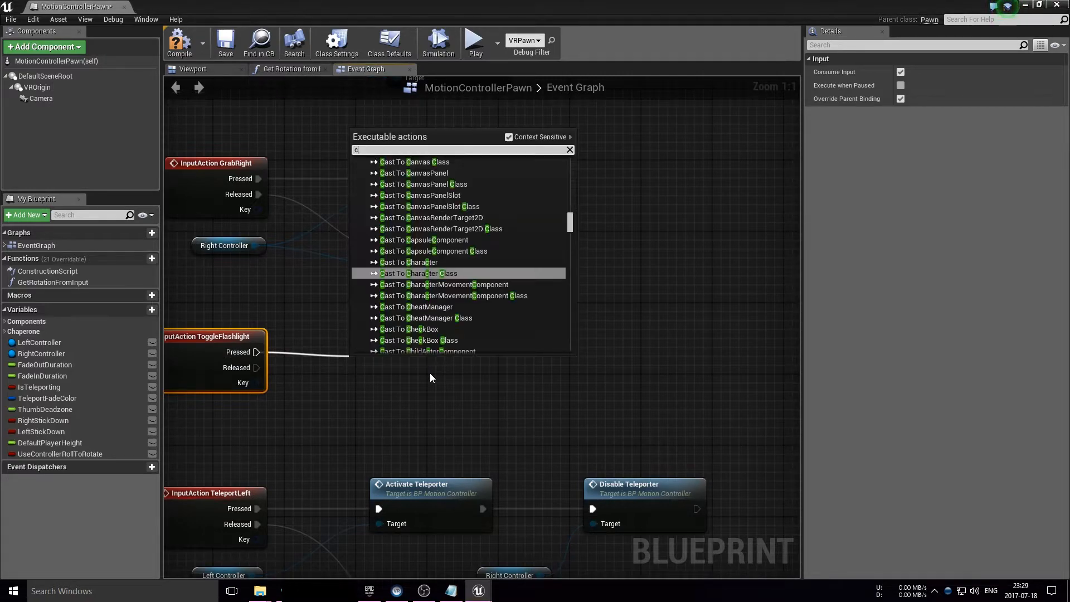
{"action": "type", "text": "ast to flash"}
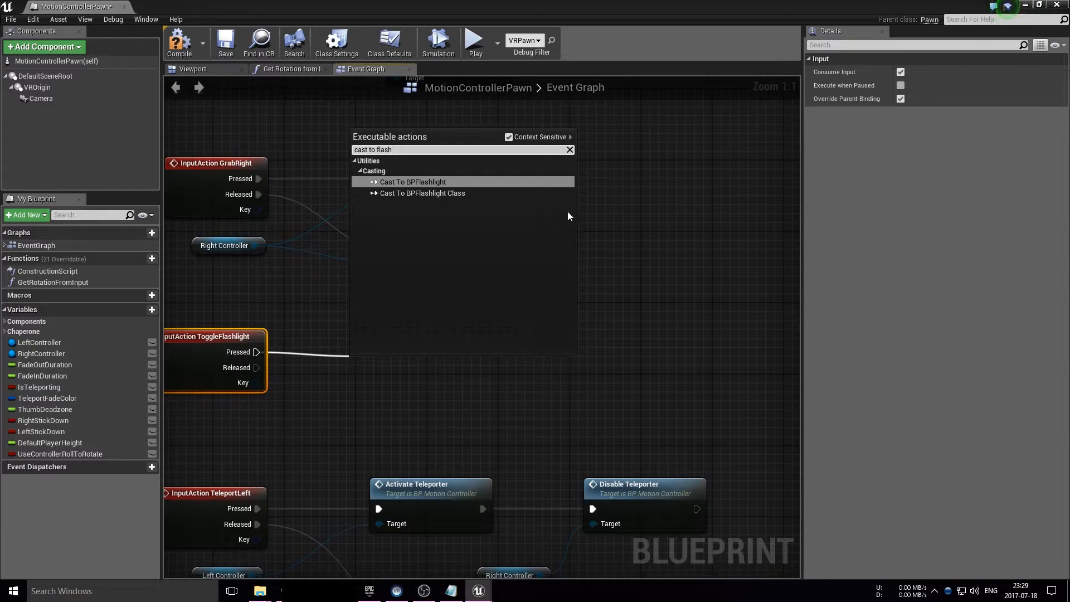
{"action": "left_click", "coordinate": [412, 182]}
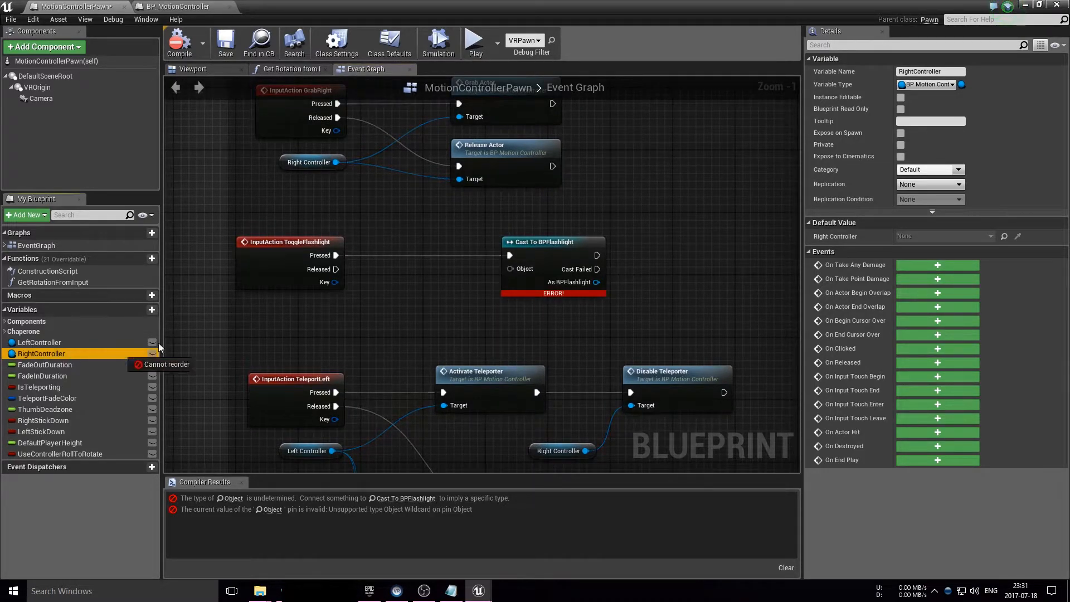
{"action": "left_click_drag", "start_coordinate": [41, 353], "coordinate": [355, 321]}
{"action": "type", "text": "a"}
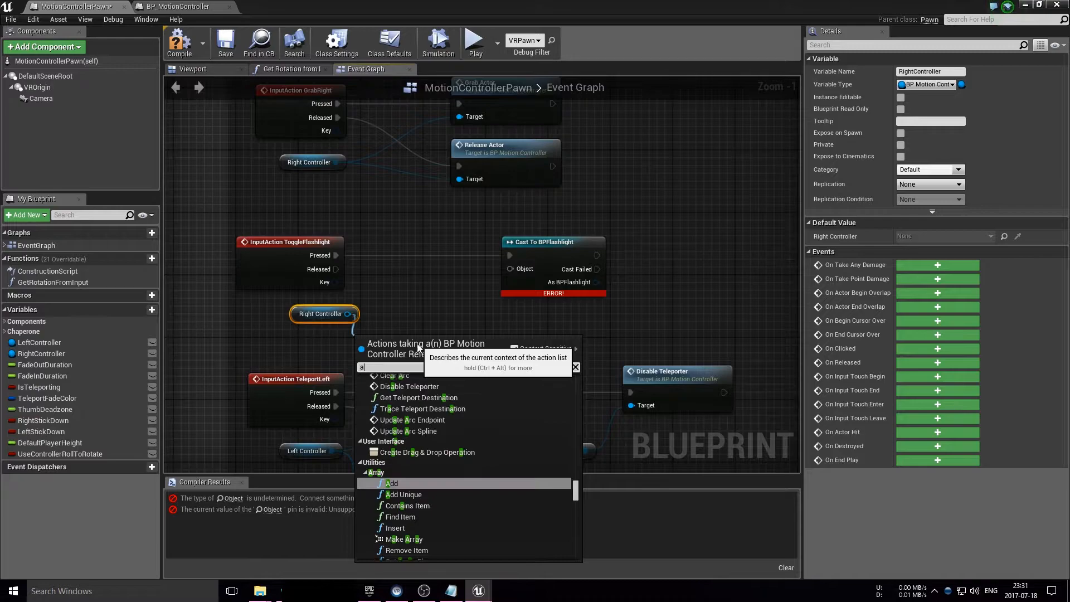
{"action": "type", "text": "ttached"}
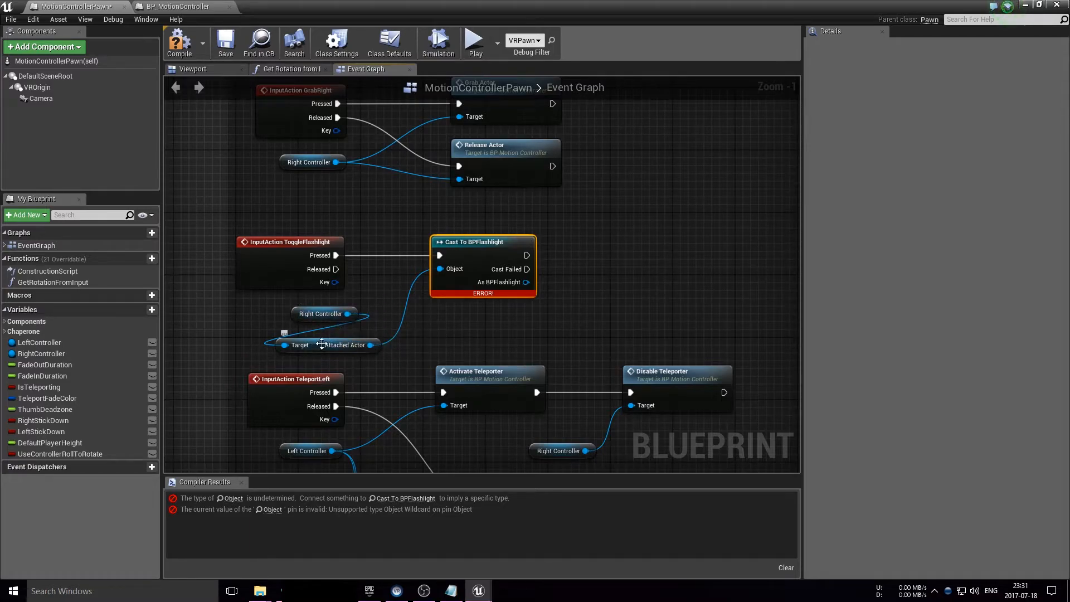
{"action": "mouse_move", "coordinate": [490, 247]}
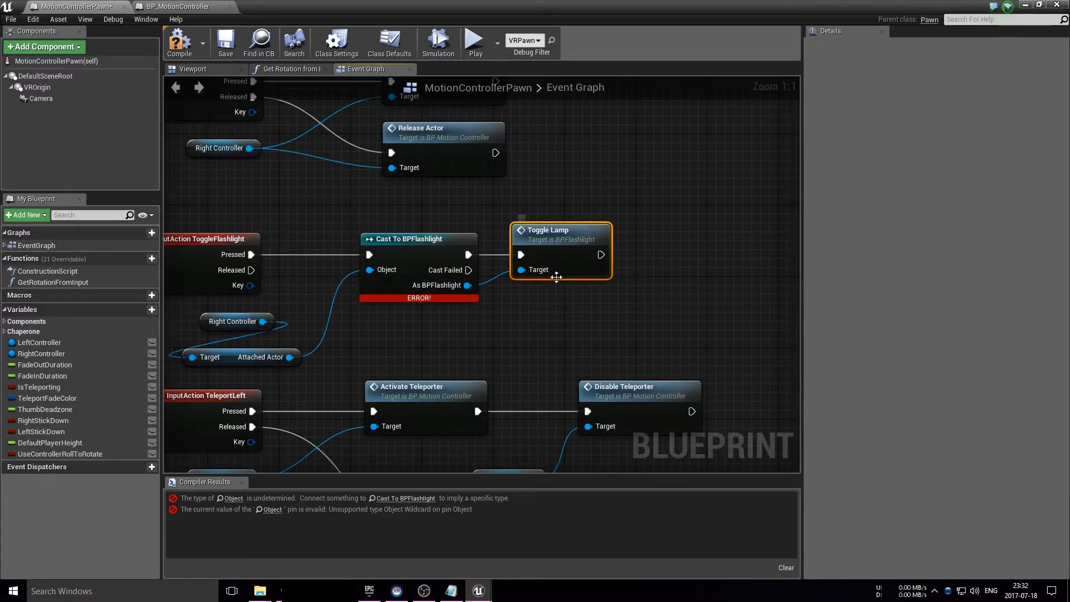
{"action": "left_click", "coordinate": [179, 41]}
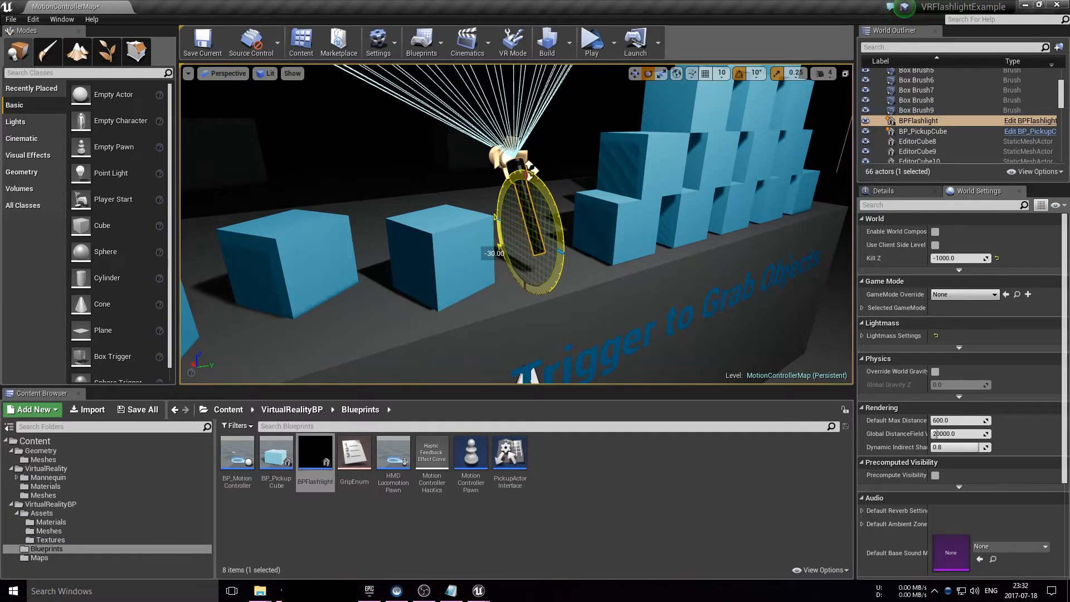
{"action": "mouse_move", "coordinate": [591, 42]}
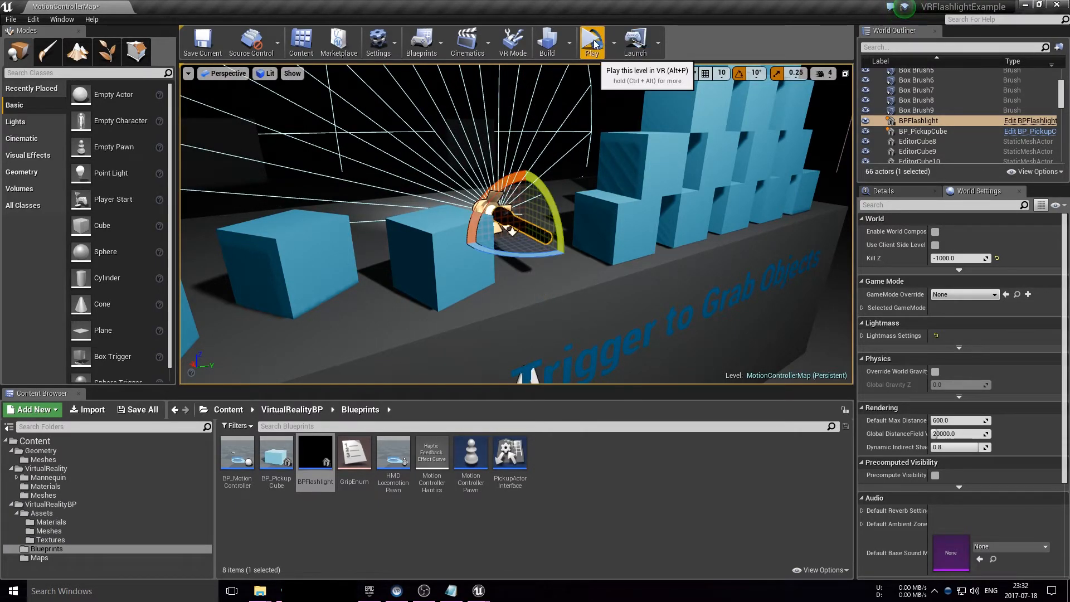
- Play the level to check the flashlight beam, then close the game preview
{"action": "left_click", "coordinate": [590, 41]}
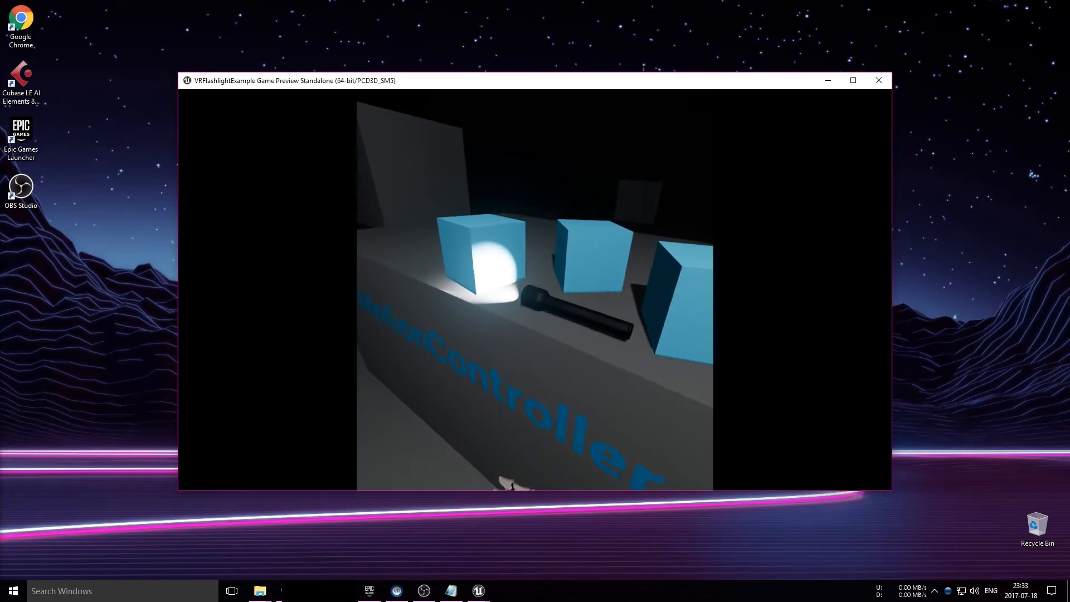
{"action": "left_click", "coordinate": [878, 80]}
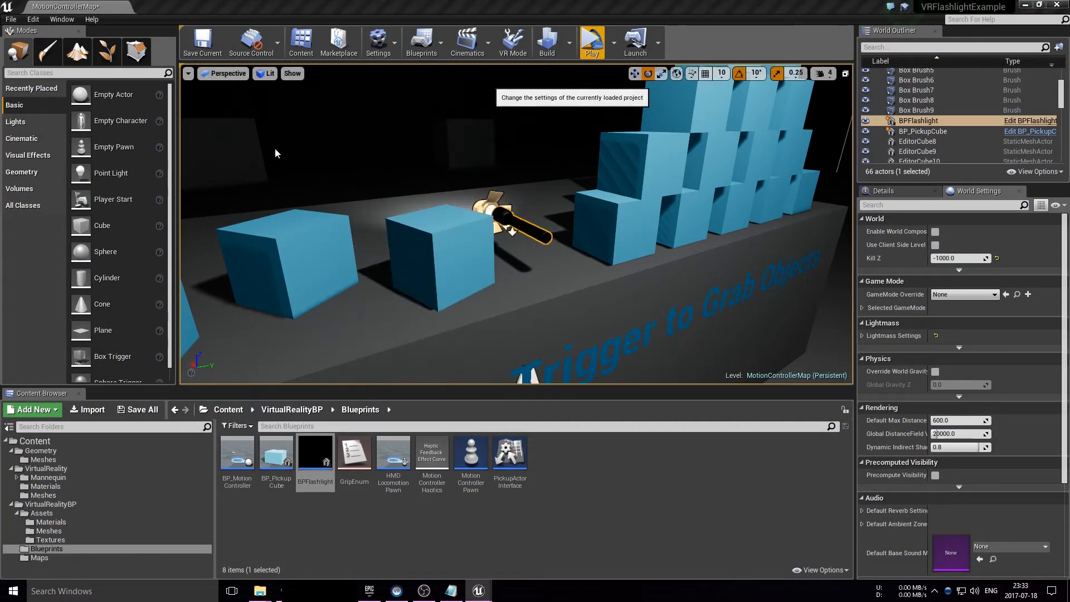
- Strip TeleportRight and TeleportLeft bindings down to MotionController FaceButton1, removing thumbstick keys
{"action": "left_click", "coordinate": [378, 41]}
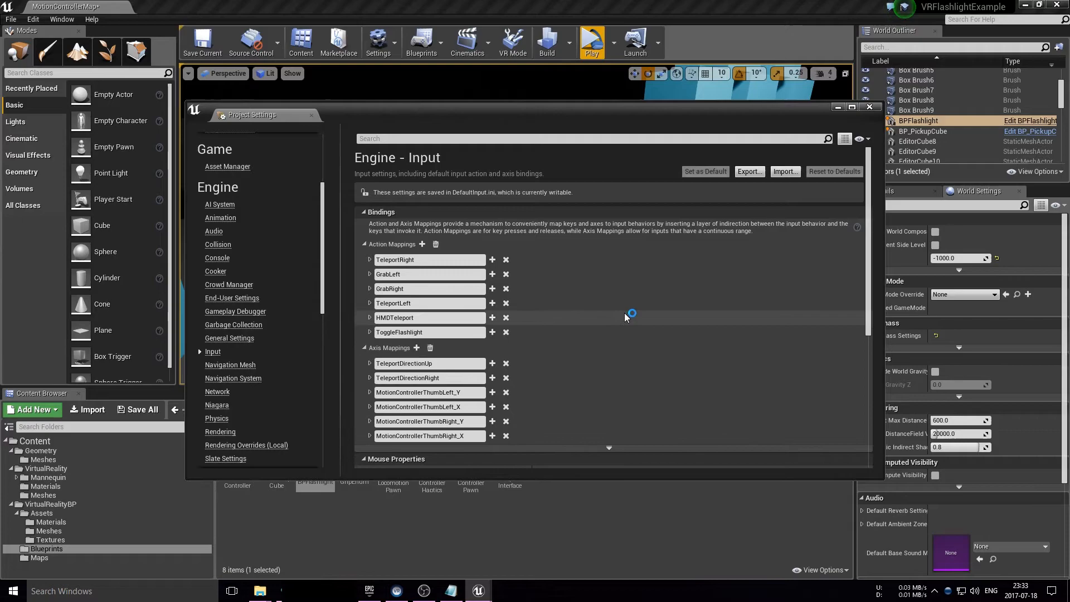
{"action": "scroll", "scroll_direction": "down", "scroll_amount": 3}
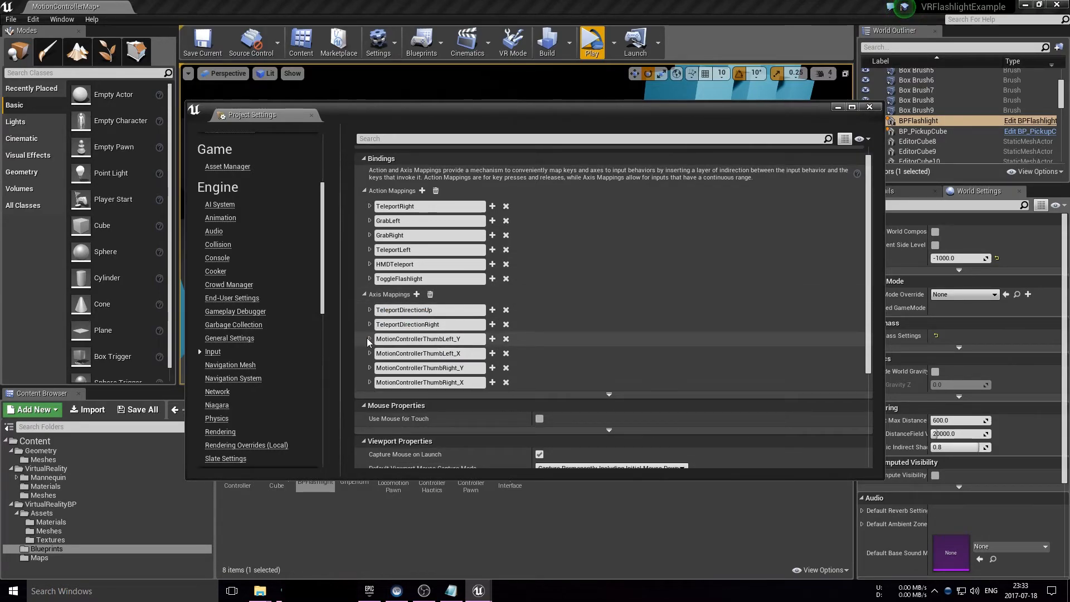
{"action": "left_click", "coordinate": [368, 338]}
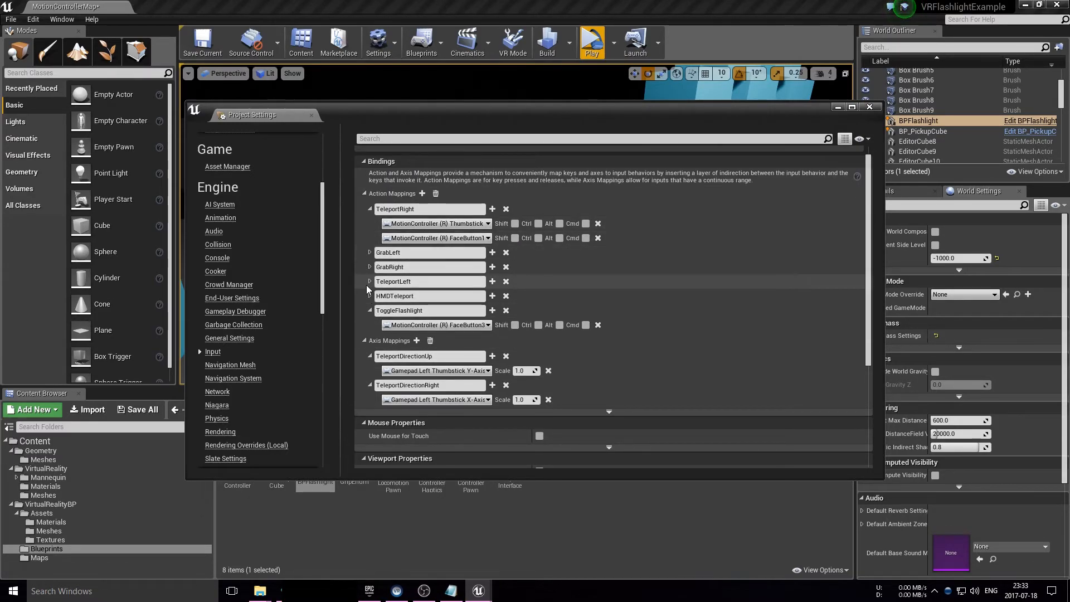
{"action": "left_click", "coordinate": [369, 281]}
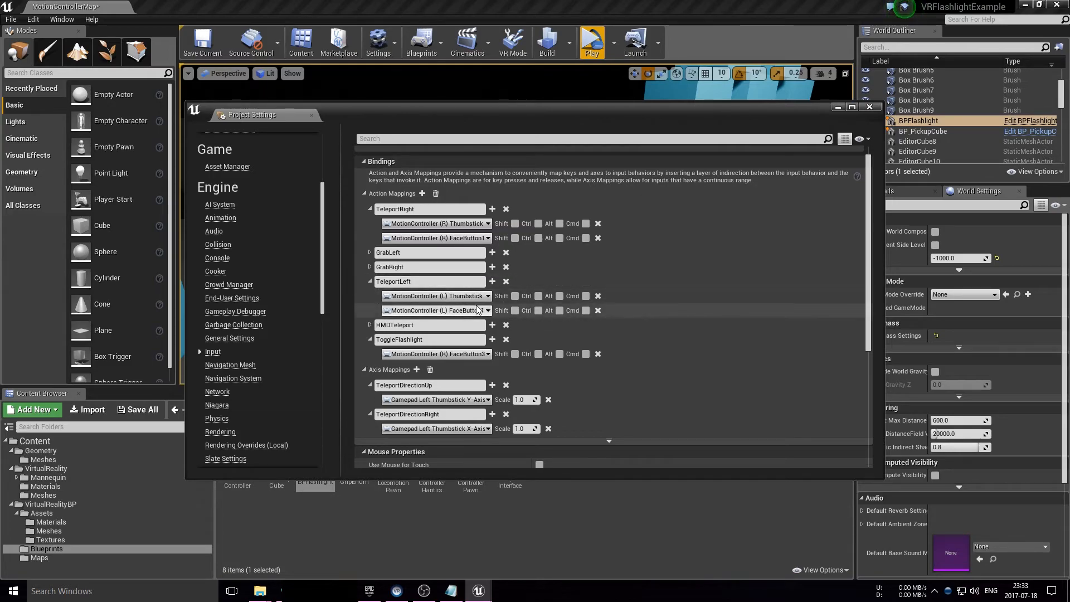
{"action": "mouse_move", "coordinate": [598, 310]}
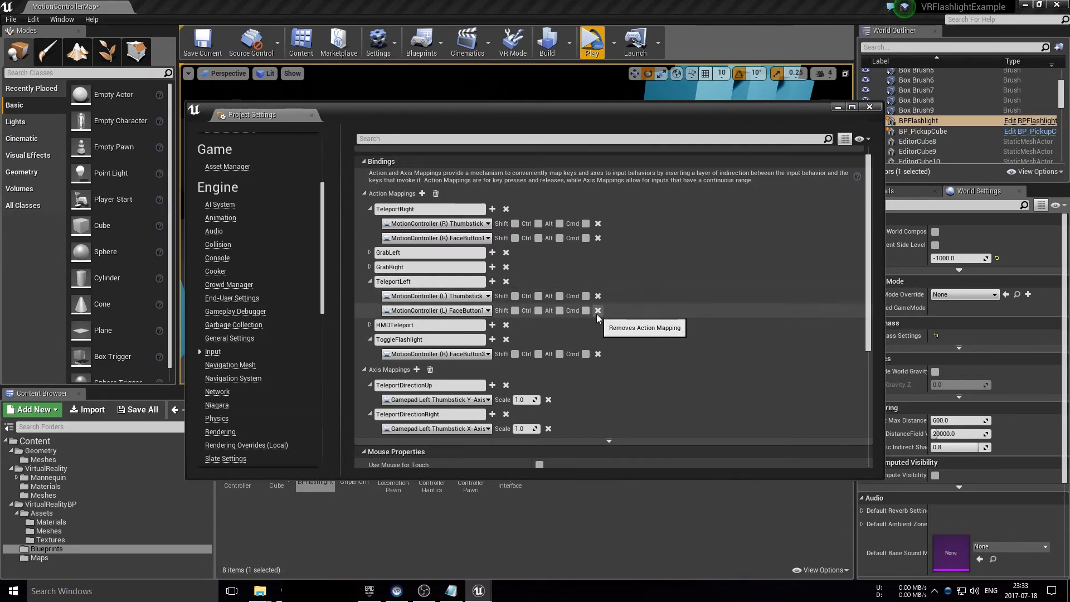
{"action": "left_click", "coordinate": [598, 310]}
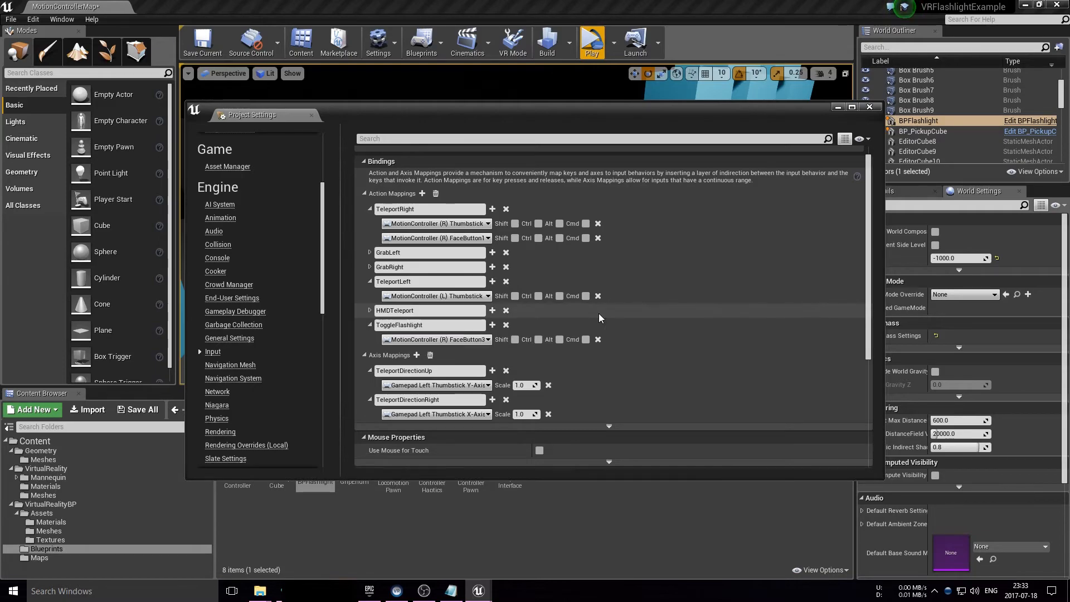
{"action": "left_click", "coordinate": [437, 223]}
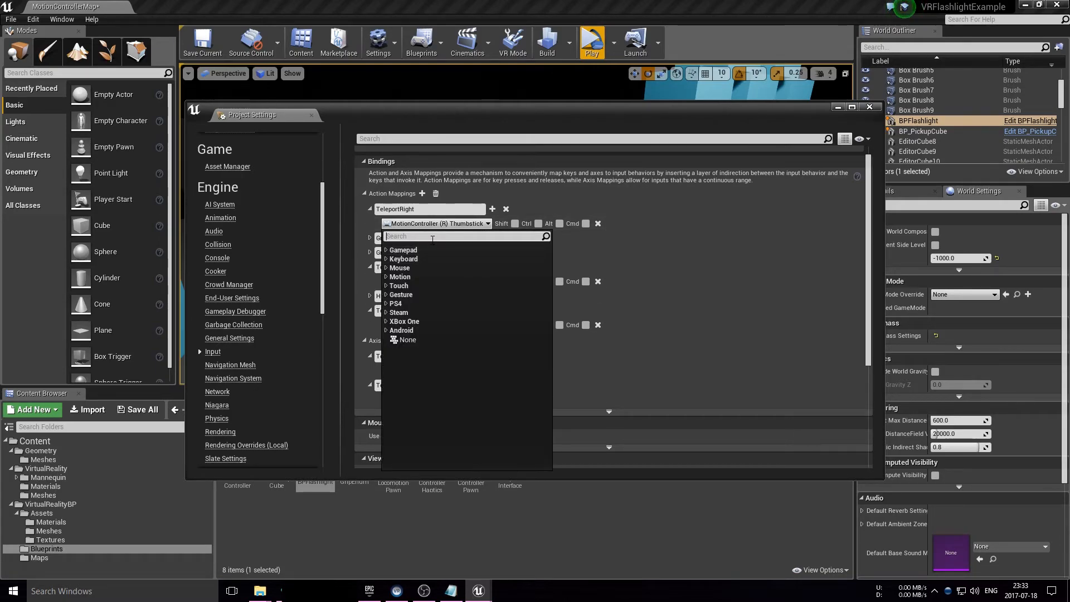
{"action": "type", "text": "faceb"}
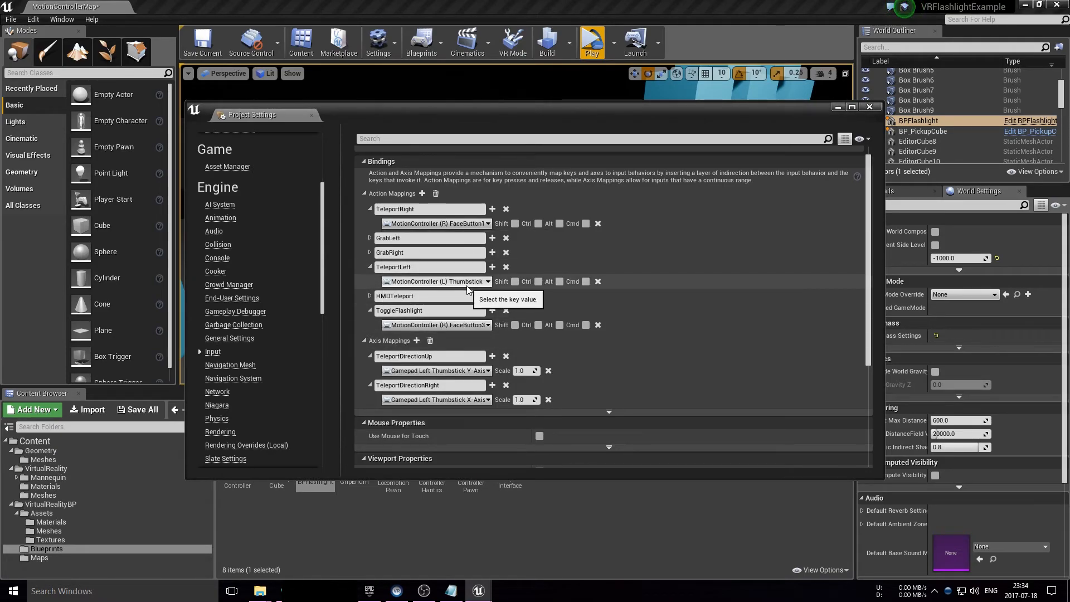
{"action": "type", "text": "mo"}
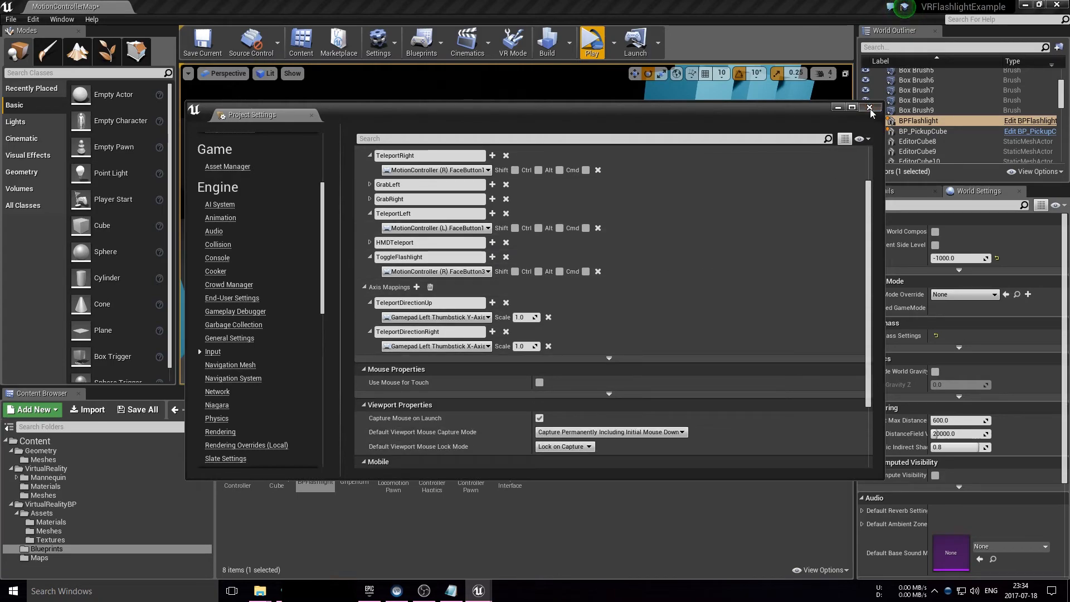
- Close Project Settings and launch a standalone test play of the level
{"action": "left_click", "coordinate": [871, 108]}
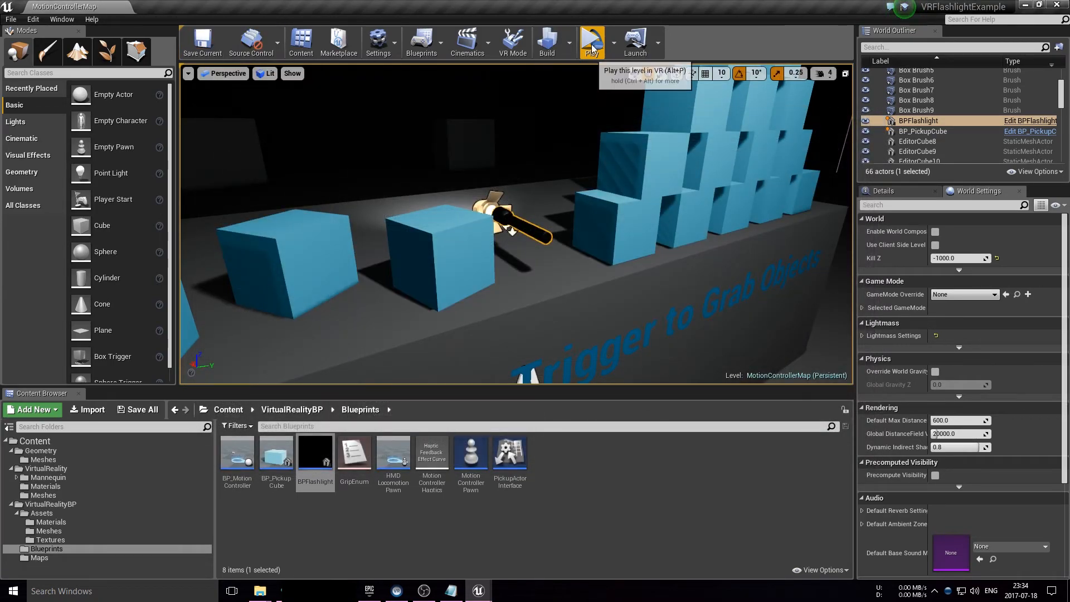
{"action": "left_click", "coordinate": [591, 43]}
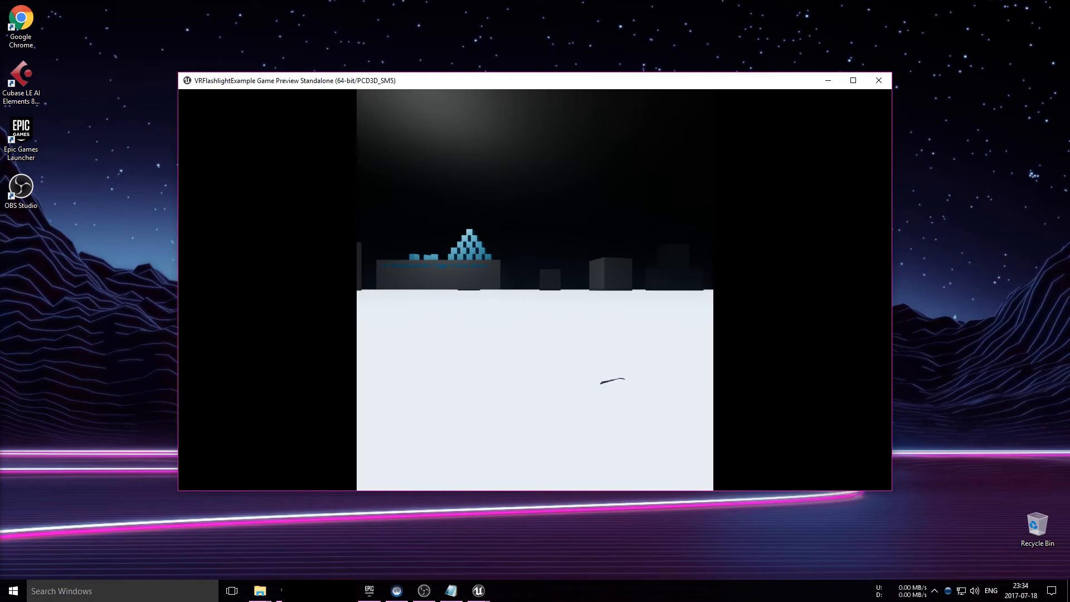